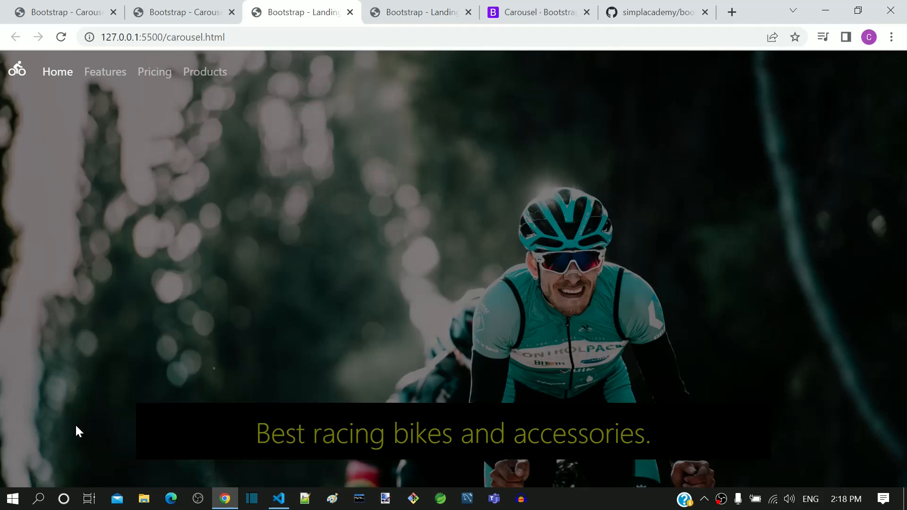
{"action": "mouse_move", "coordinate": [759, 7]}
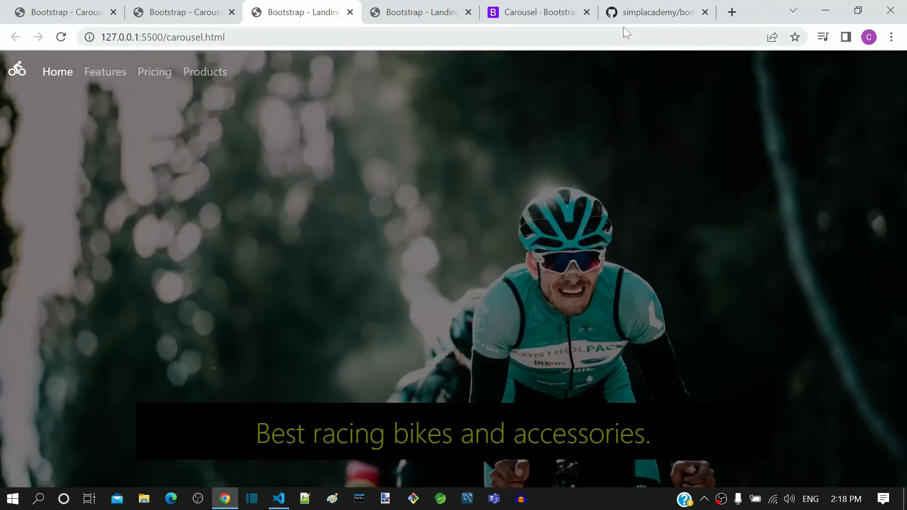
Step: Show the Bootstrap docs' 'Slides only' carousel example and its HTML code
{"action": "left_click", "coordinate": [535, 11]}
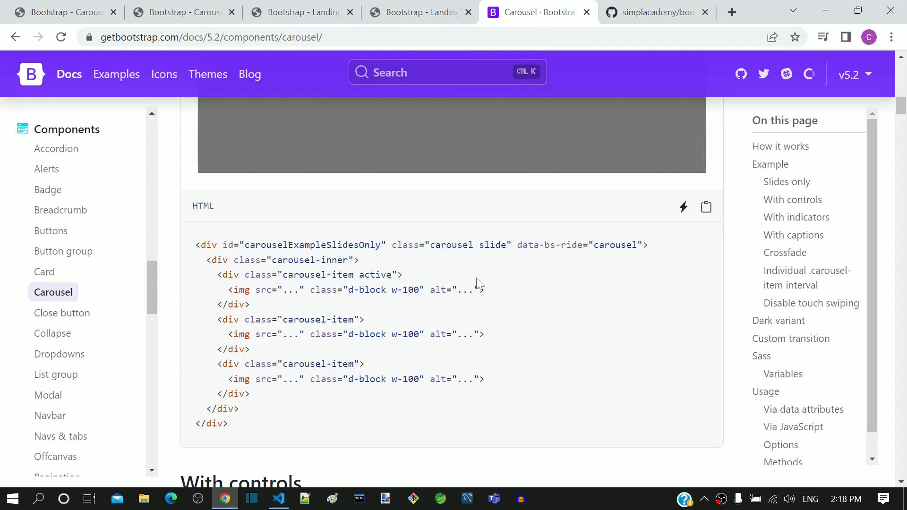
{"action": "scroll", "scroll_direction": "up", "scroll_amount": 3}
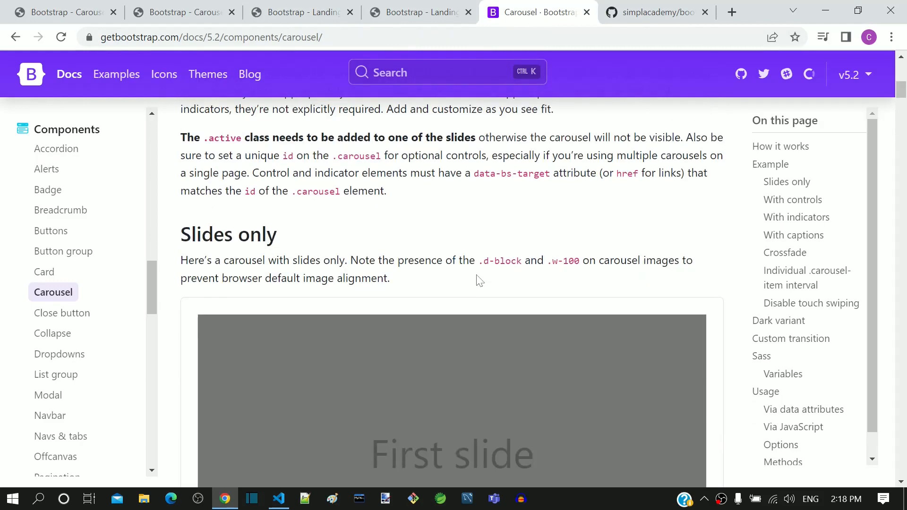
{"action": "scroll", "scroll_direction": "down", "scroll_amount": 3}
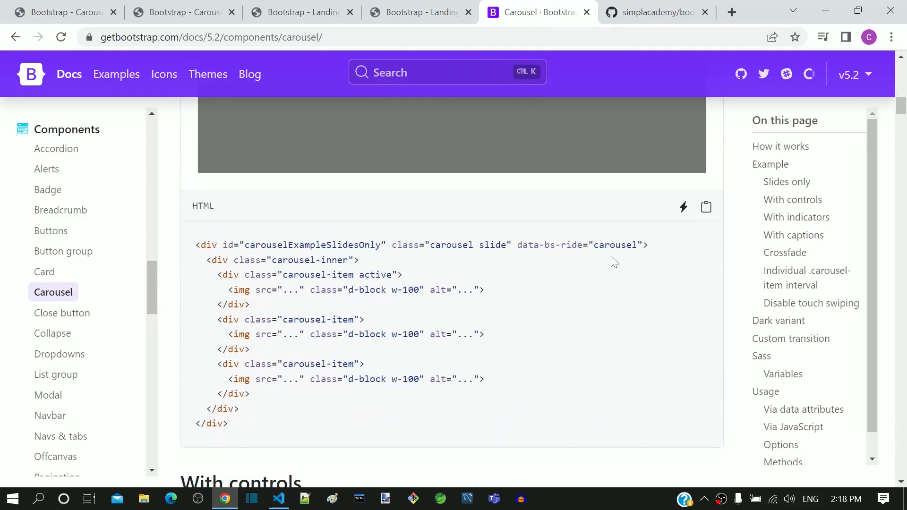
{"action": "mouse_move", "coordinate": [706, 206]}
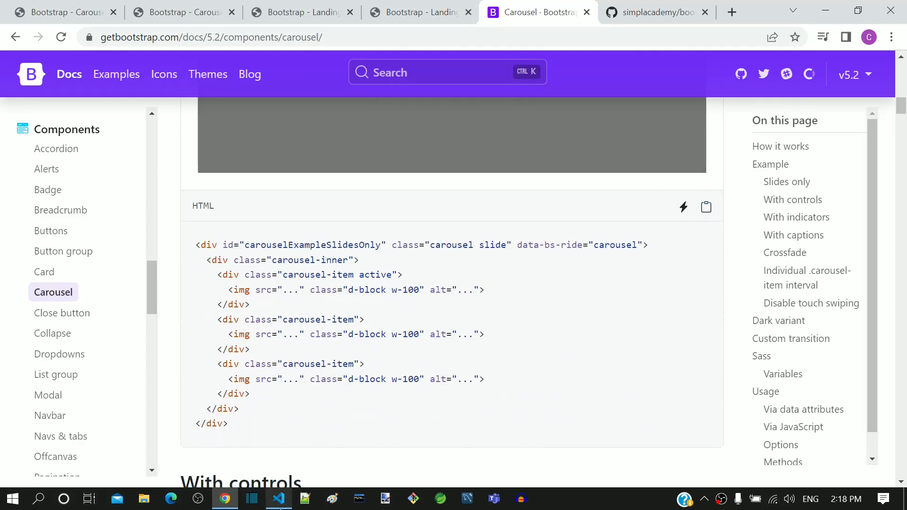
Step: View carousel.html's three carousel items with Unsplash image sources in the editor
{"action": "left_click", "coordinate": [278, 499]}
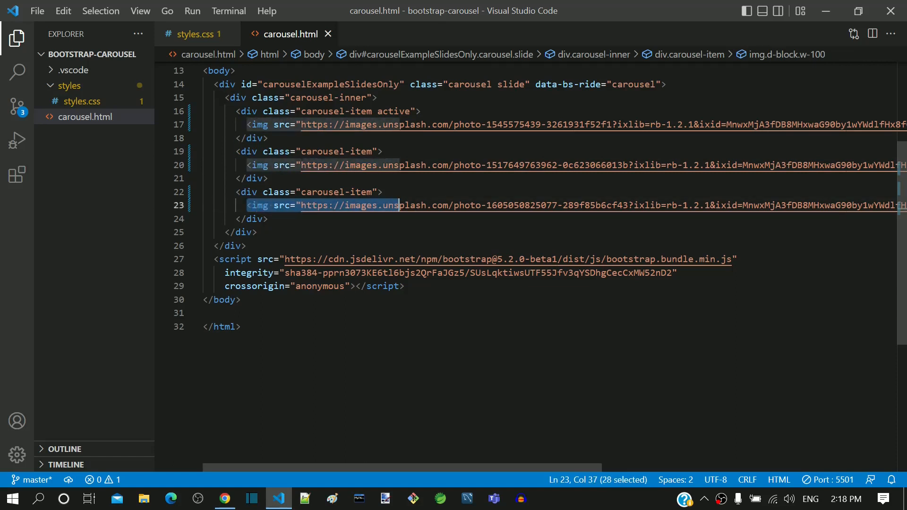
{"action": "left_click", "coordinate": [243, 327]}
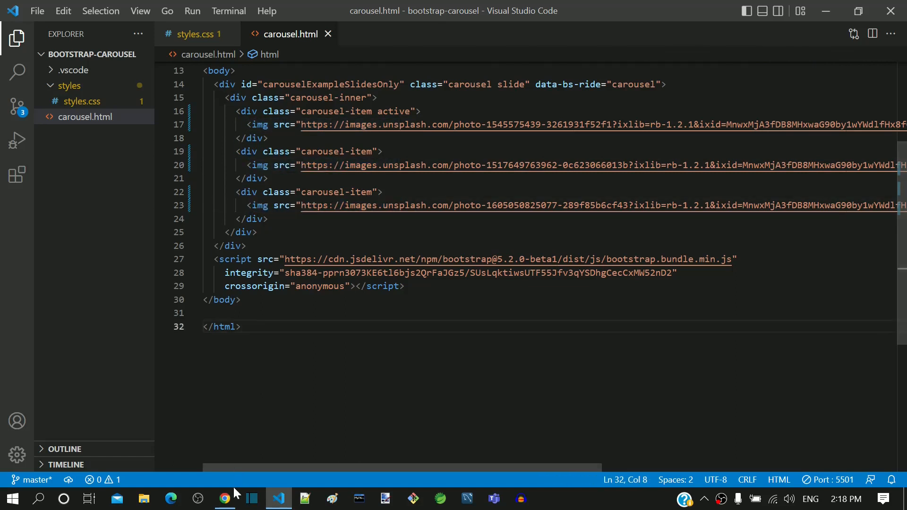
Step: Preview the cycling cyclist-photo carousel page at 127.0.0.1:5501 in Chrome
{"action": "left_click", "coordinate": [224, 499]}
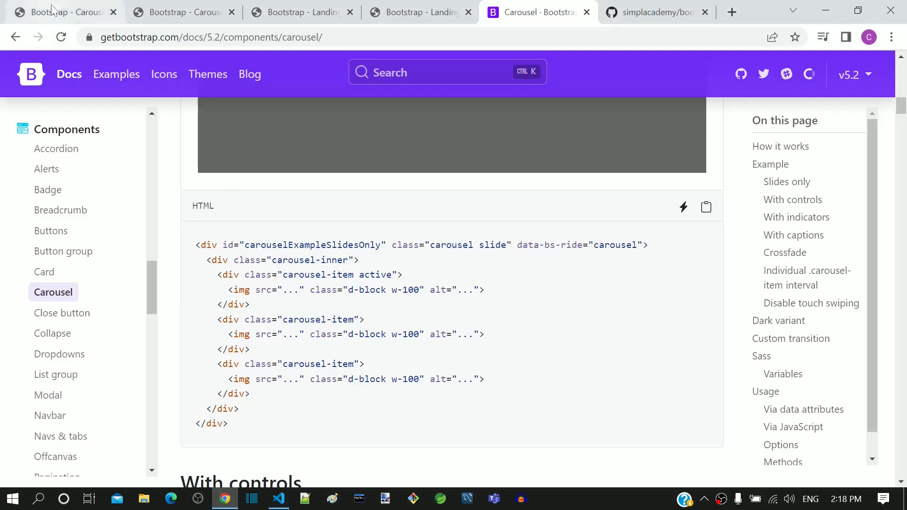
{"action": "left_click", "coordinate": [63, 11]}
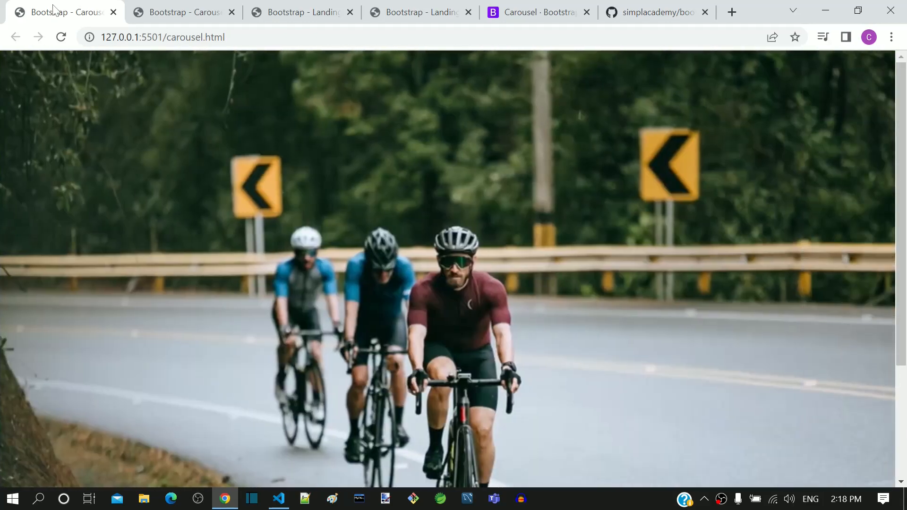
{"action": "mouse_move", "coordinate": [717, 249]}
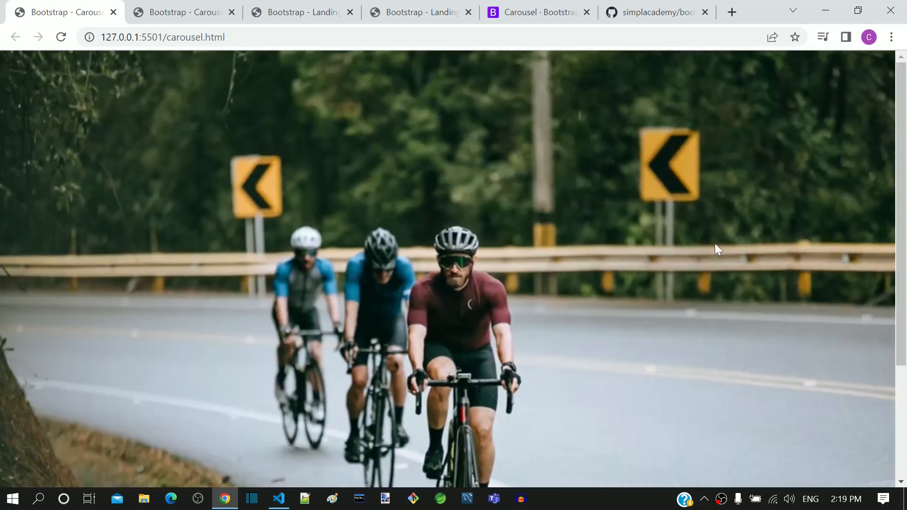
{"action": "mouse_move", "coordinate": [866, 284]}
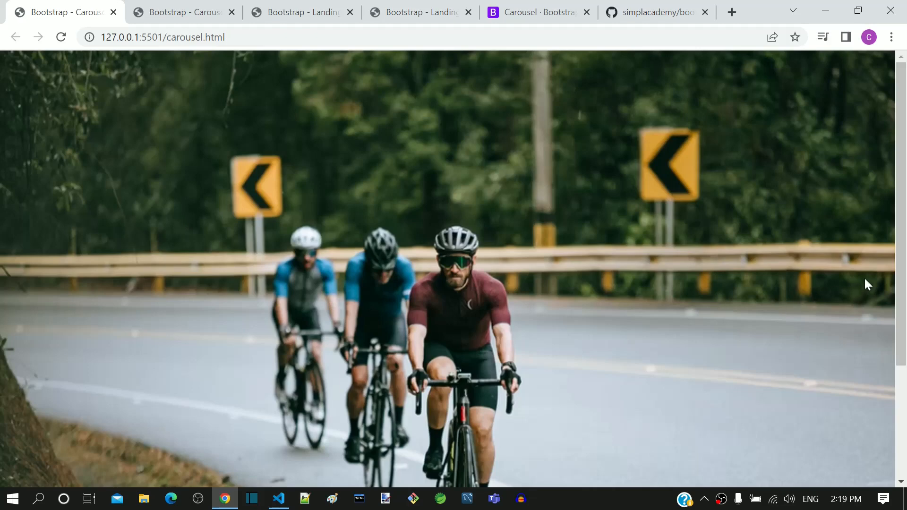
{"action": "scroll", "scroll_direction": "down", "scroll_amount": 3}
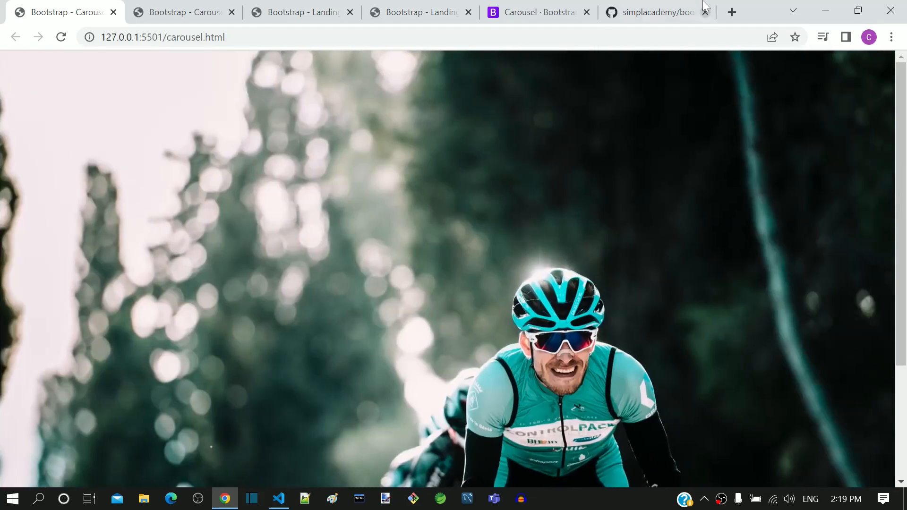
{"action": "mouse_move", "coordinate": [193, 5]}
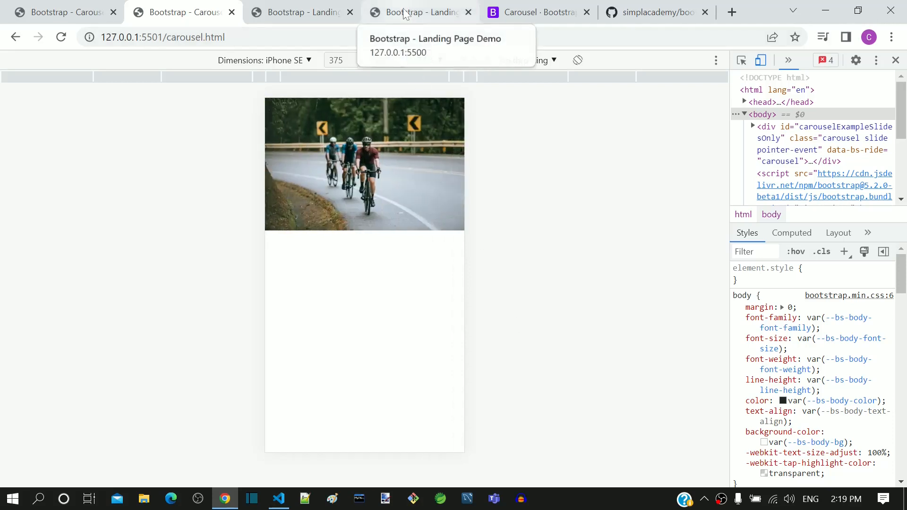
Step: Compare the captioned landing-page carousel at iPhone SE size, then return to carousel.html
{"action": "left_click", "coordinate": [421, 11]}
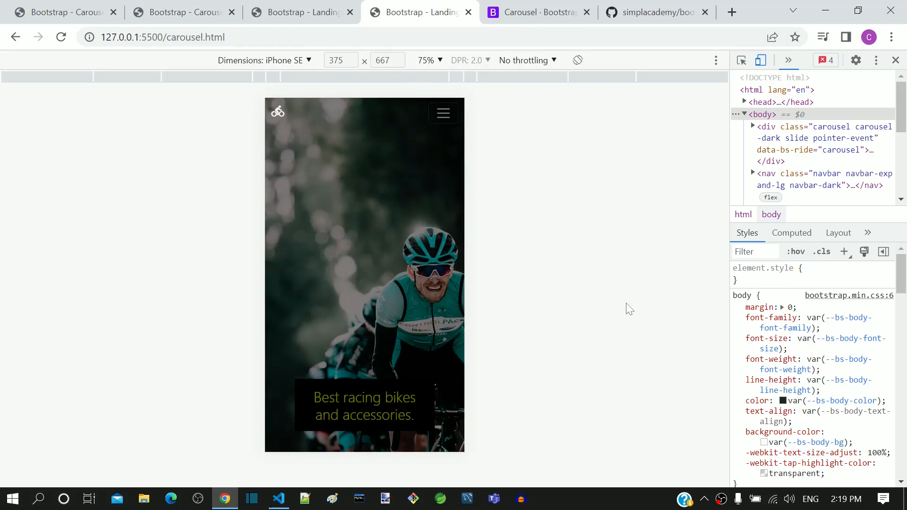
{"action": "mouse_move", "coordinate": [600, 322]}
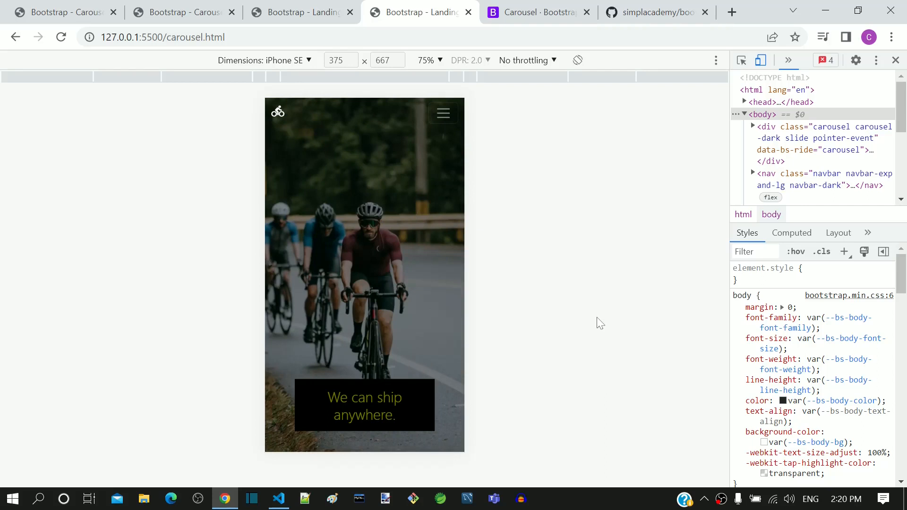
{"action": "left_click", "coordinate": [278, 498]}
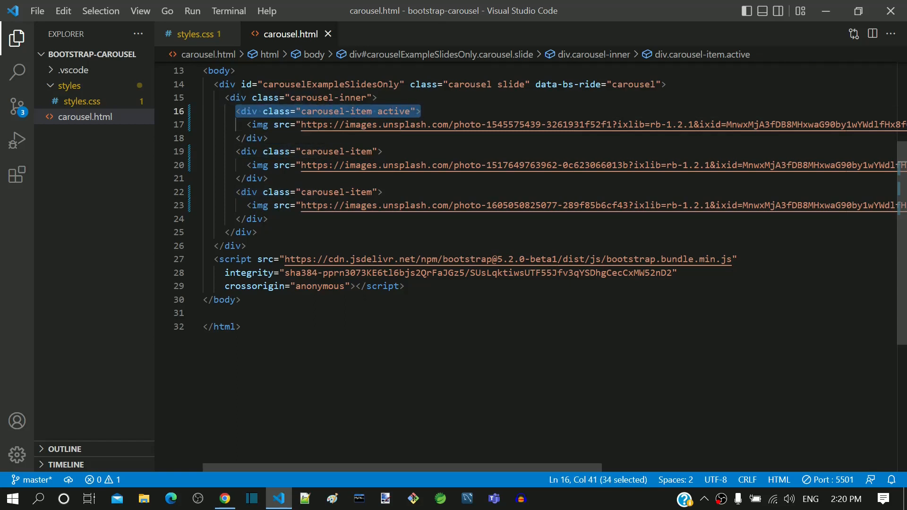
Step: Add the carousel-image class to the first and second slide divs
{"action": "left_click", "coordinate": [423, 111]}
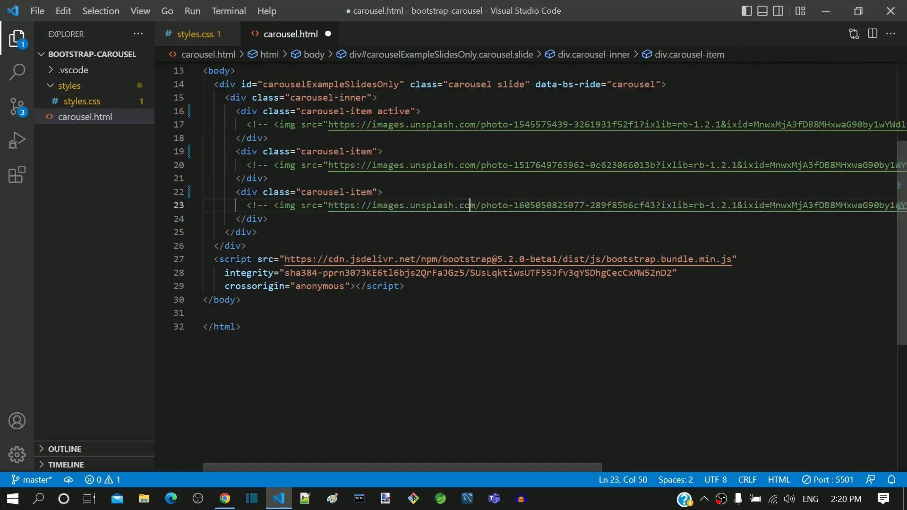
{"action": "left_click", "coordinate": [376, 111]}
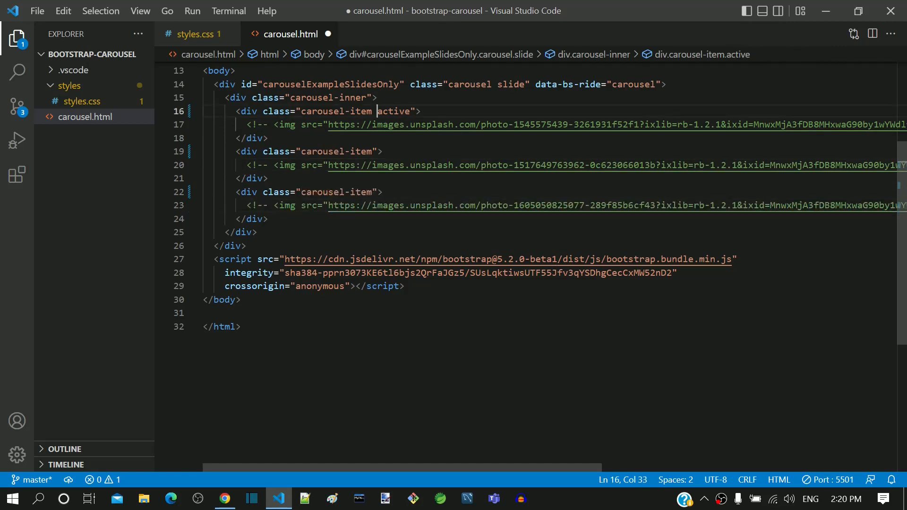
{"action": "type", "text": "carousel-image"}
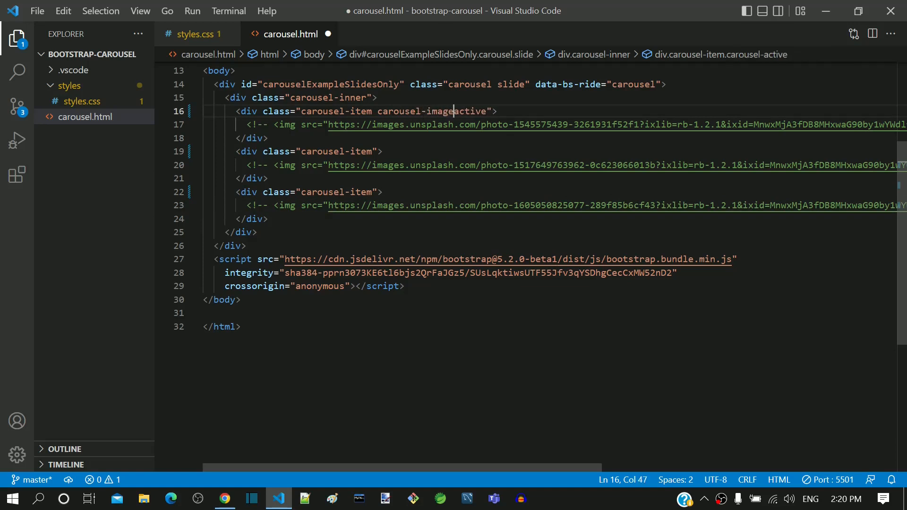
{"action": "double_click", "coordinate": [415, 111]}
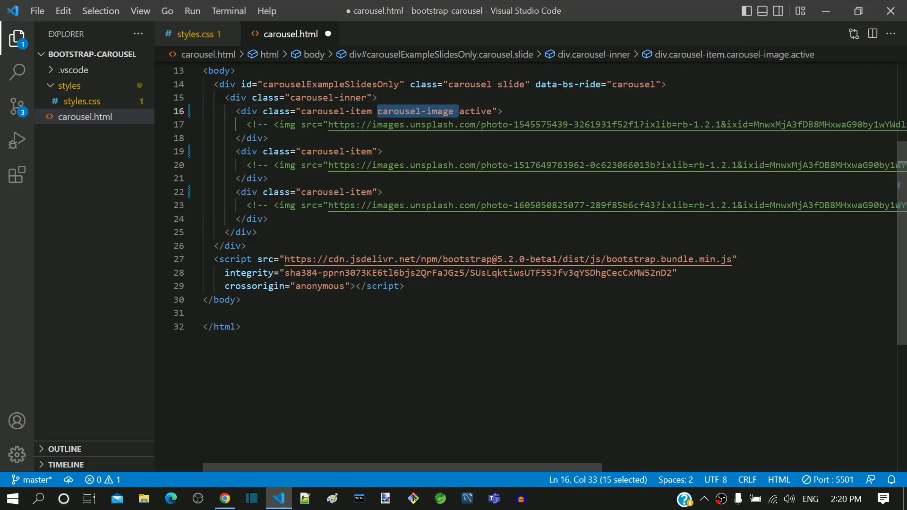
{"action": "left_click", "coordinate": [374, 152]}
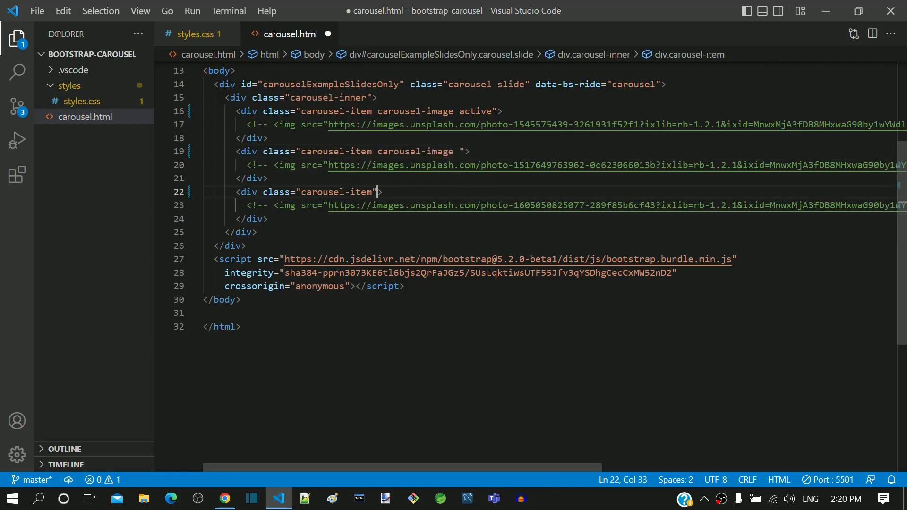
{"action": "type", "text": "carousel-image"}
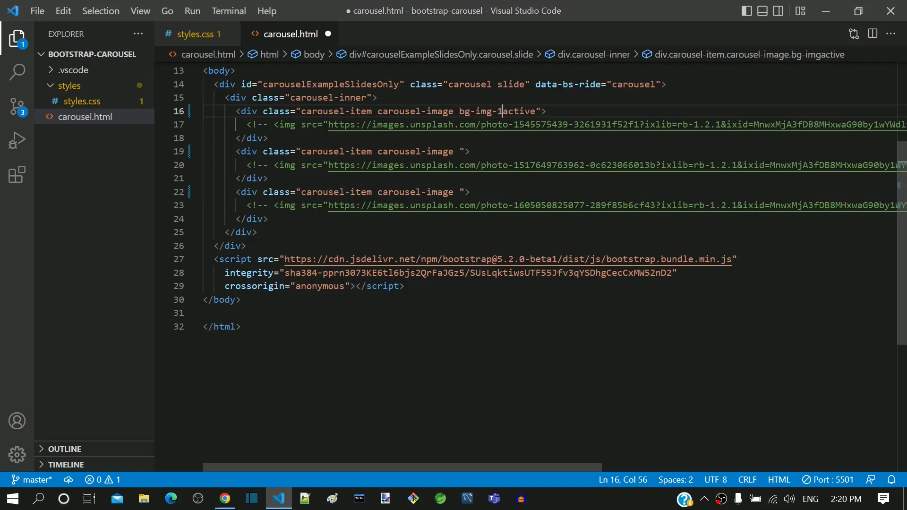
Step: Give the remaining slides bg-img-2 and bg-img-3 classes and save carousel.html
{"action": "double_click", "coordinate": [483, 111]}
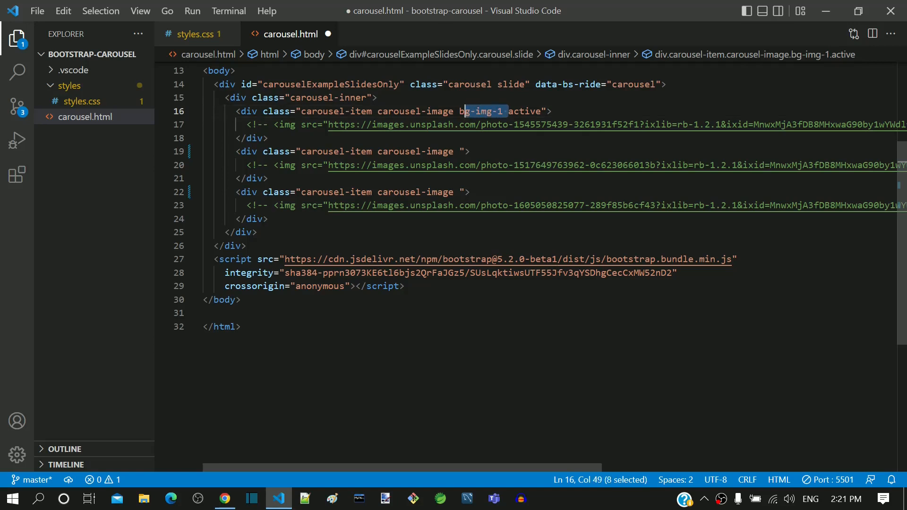
{"action": "left_click", "coordinate": [458, 151]}
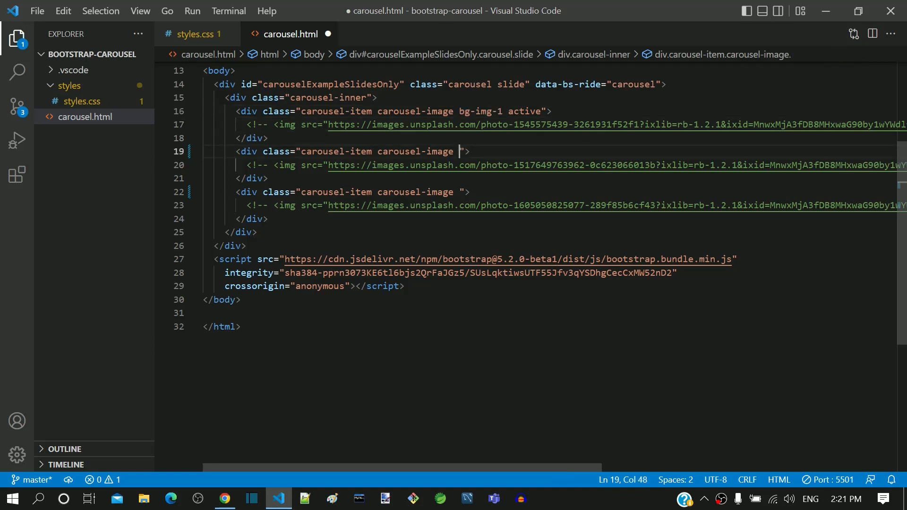
{"action": "type", "text": "bg-img-2"}
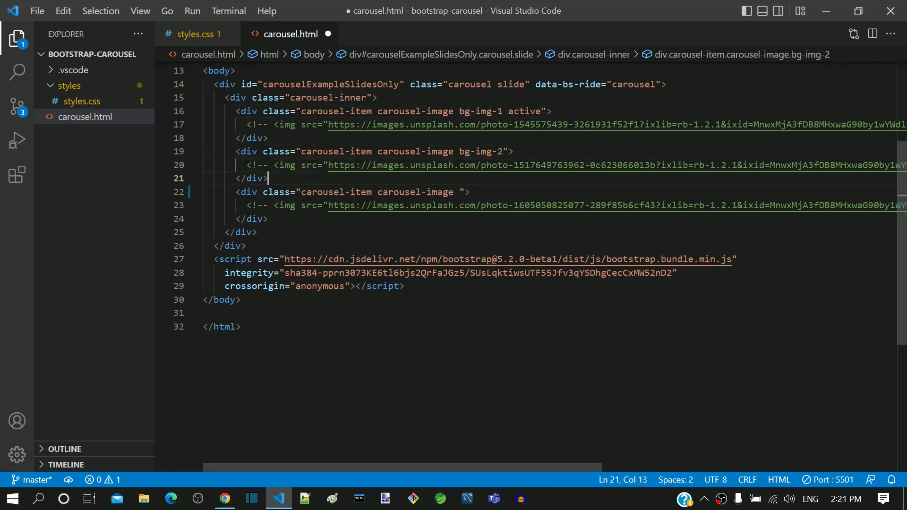
{"action": "type", "text": "bg-img-"}
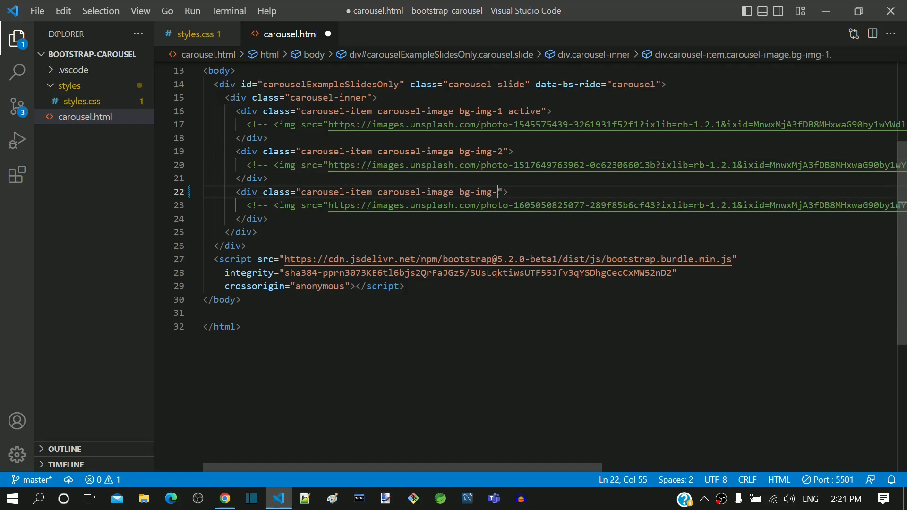
{"action": "type", "text": "3"}
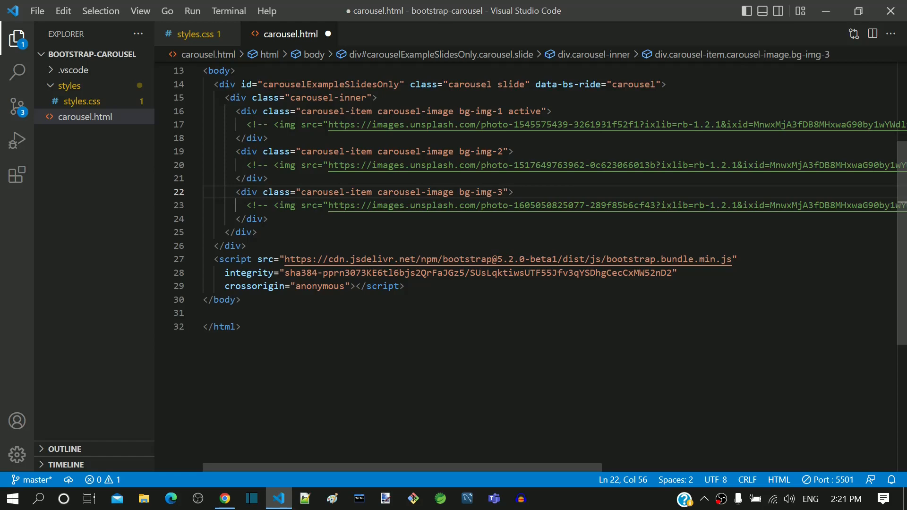
{"action": "key", "text": "ctrl+s"}
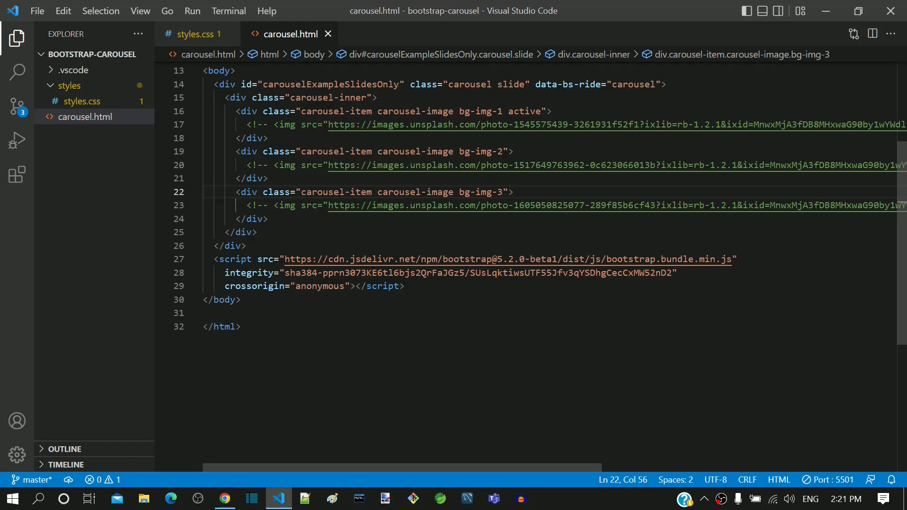
Step: Open the linked styles.css showing the bg-img rules, with the Explorer sidebar hidden
{"action": "left_click", "coordinate": [239, 327]}
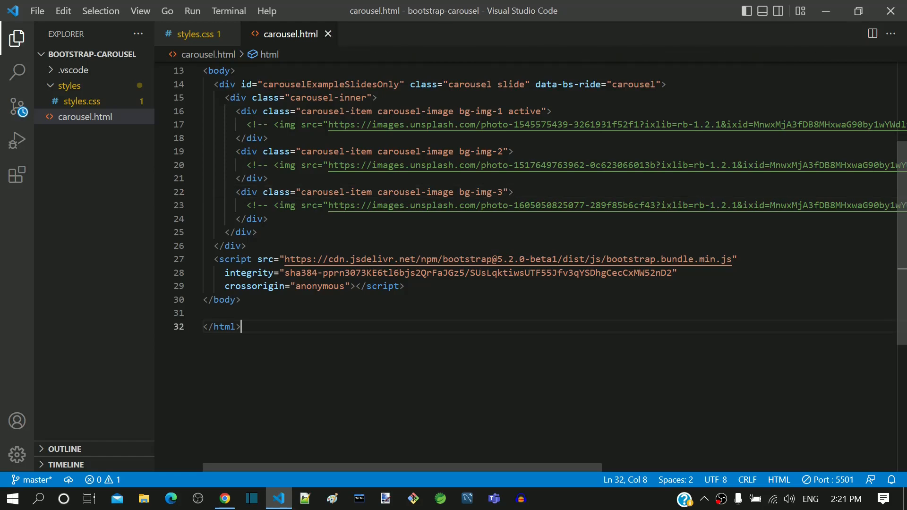
{"action": "scroll", "scroll_direction": "up", "scroll_amount": 3}
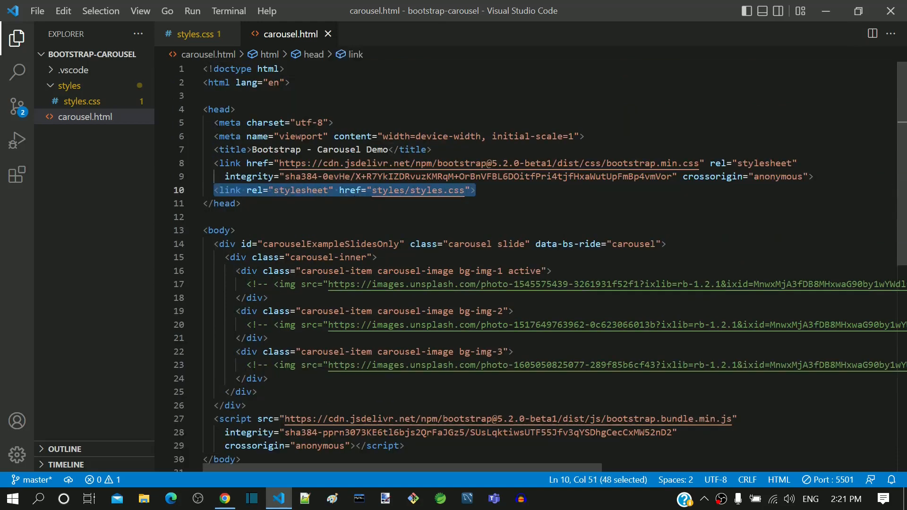
{"action": "left_click", "coordinate": [197, 34]}
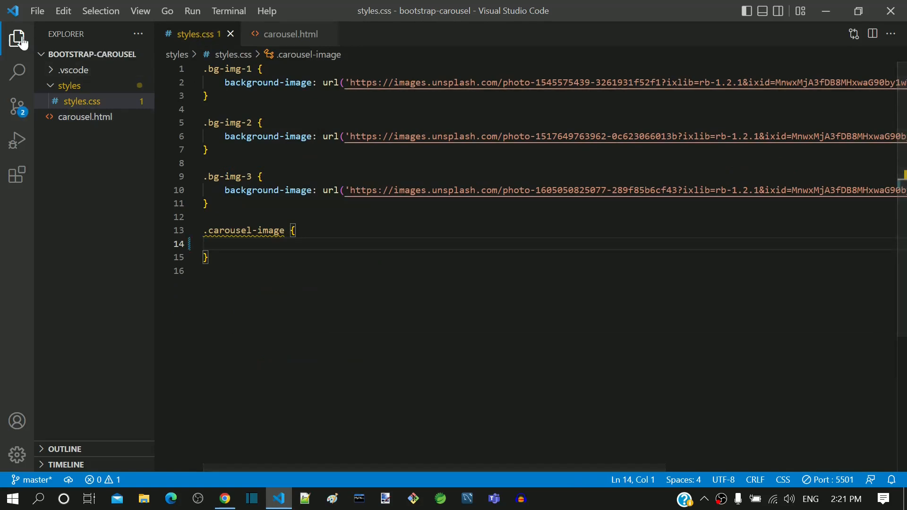
{"action": "left_click", "coordinate": [17, 38]}
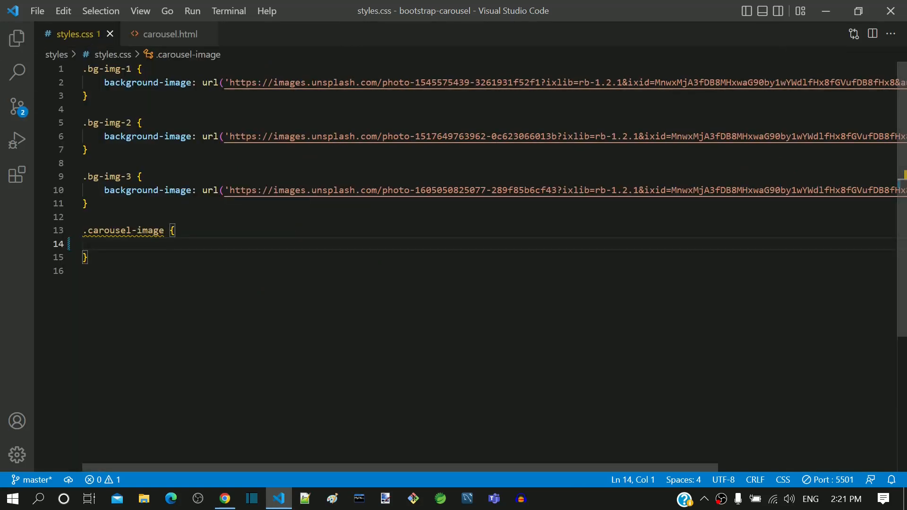
{"action": "double_click", "coordinate": [110, 68]}
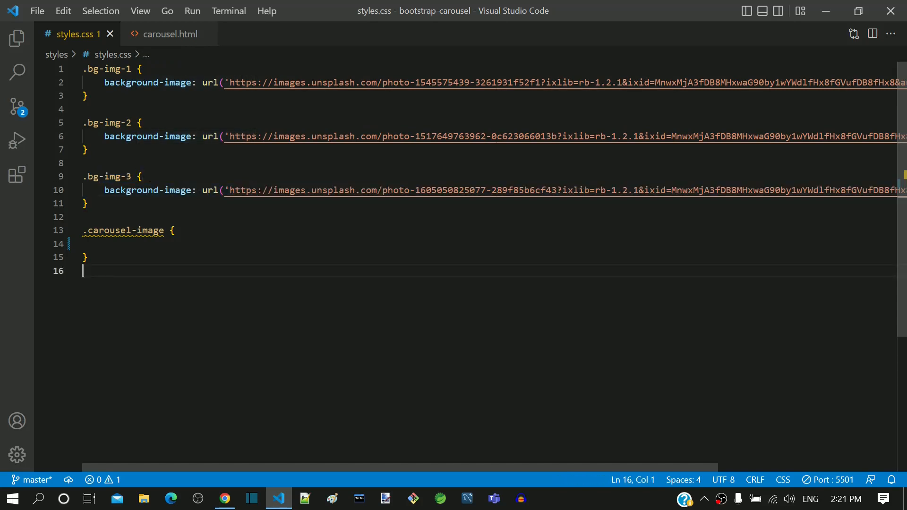
Step: Check carousel.html in Chrome, which renders blank white, then return to styles.css
{"action": "left_click", "coordinate": [225, 499]}
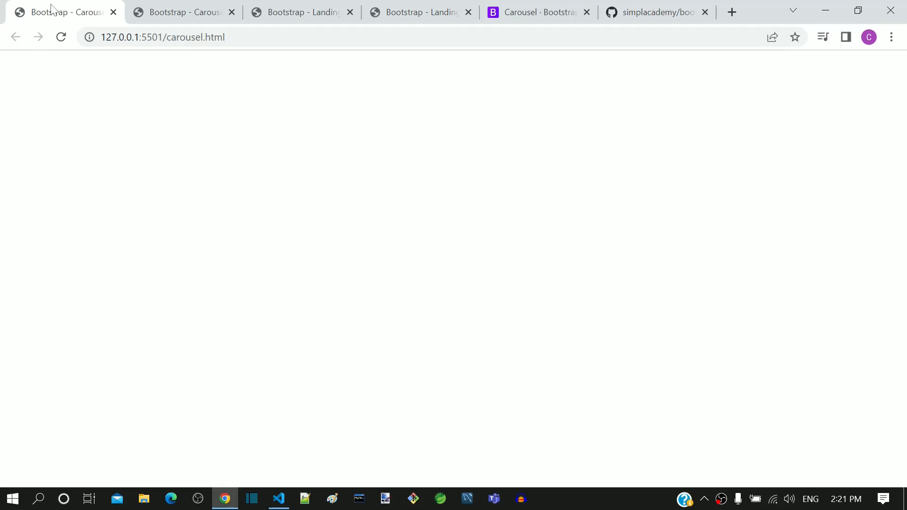
{"action": "mouse_move", "coordinate": [176, 178]}
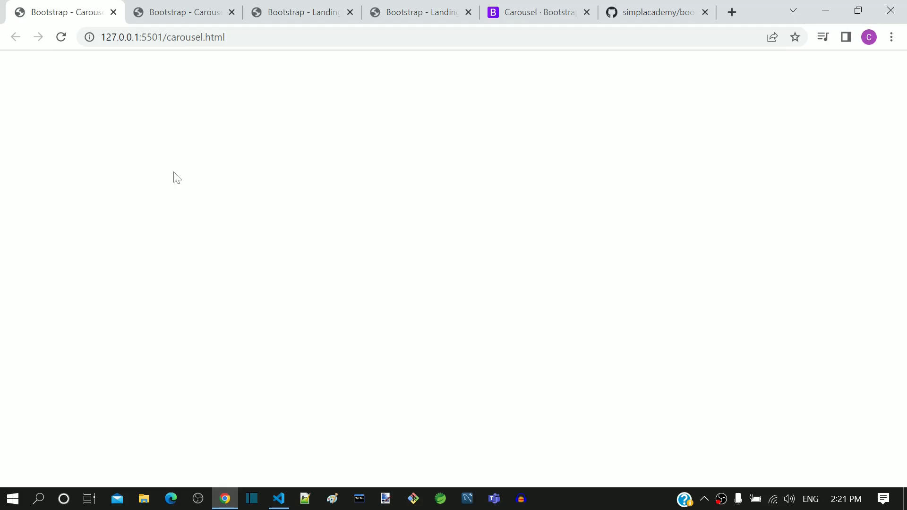
{"action": "left_click", "coordinate": [278, 498]}
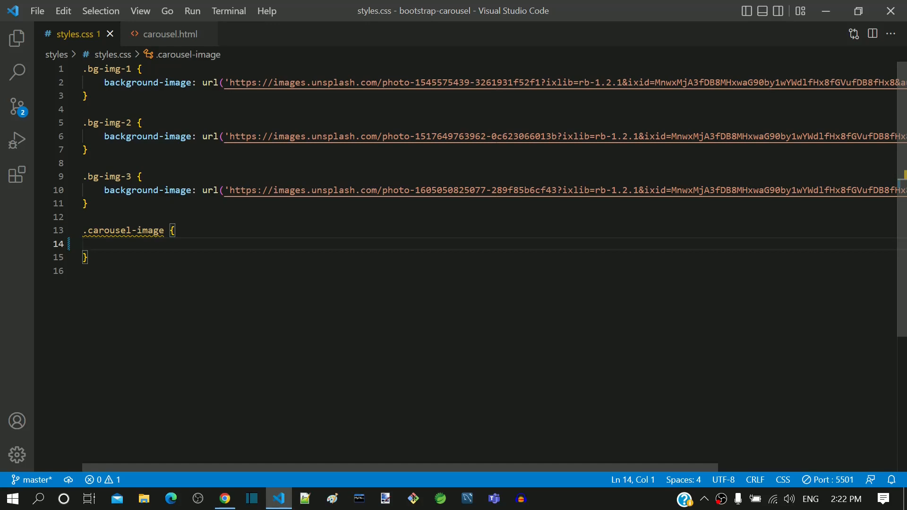
Step: Type height: 100vh inside the .carousel-image rule
{"action": "type", "text": "height:"}
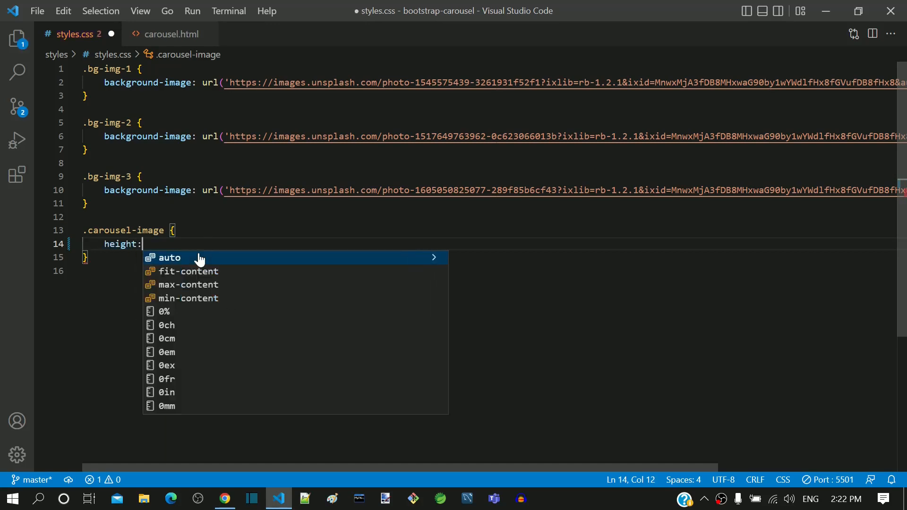
{"action": "type", "text": "100vh;"}
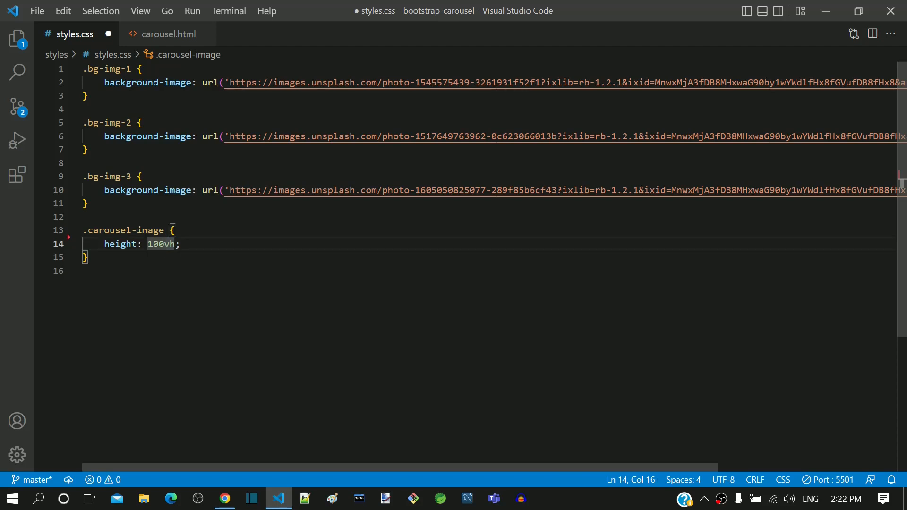
{"action": "double_click", "coordinate": [157, 243]}
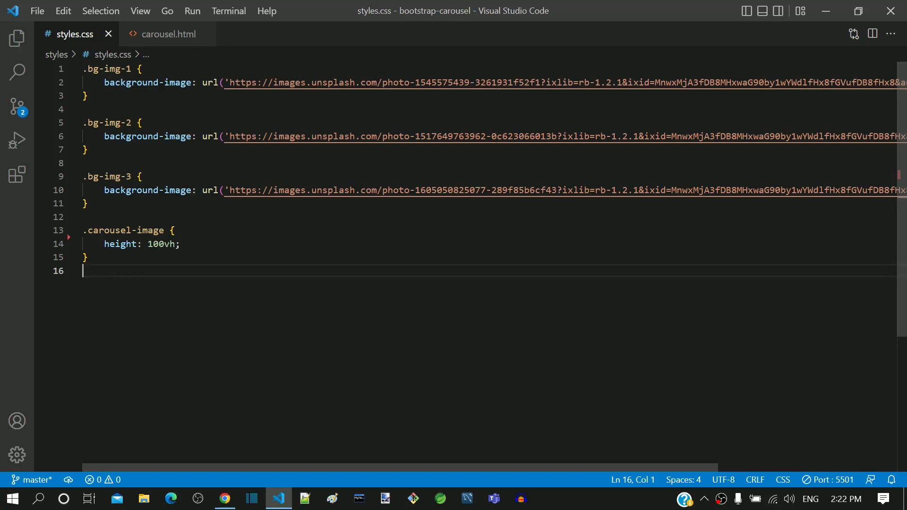
Step: View the tiled full-height cyclist slide in Chrome, including iPhone SE mode
{"action": "left_click", "coordinate": [224, 498]}
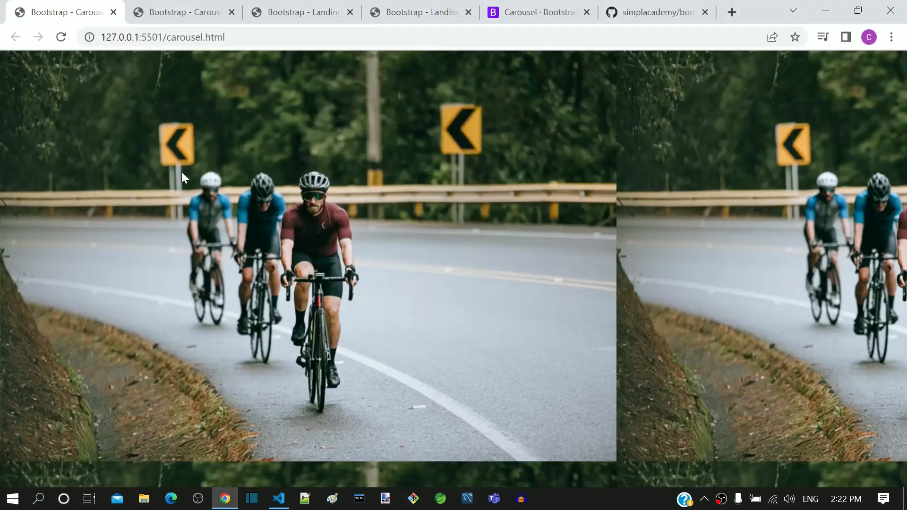
{"action": "mouse_move", "coordinate": [791, 7]}
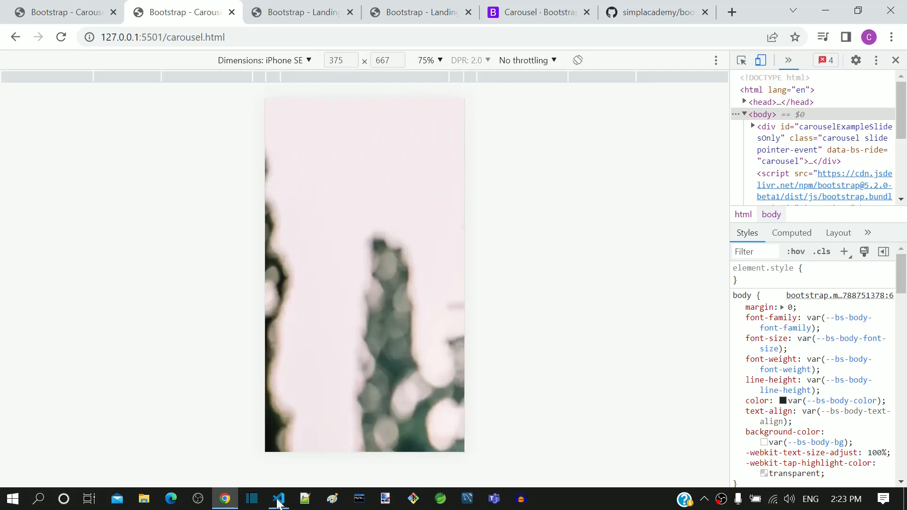
Step: Add background-repeat: no-repeat below height in .carousel-image and save styles.css
{"action": "left_click", "coordinate": [278, 499]}
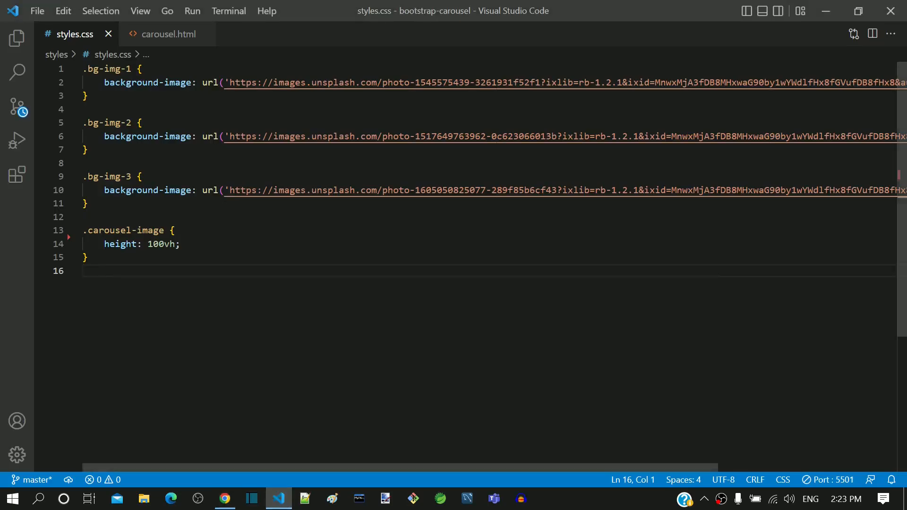
{"action": "left_click", "coordinate": [180, 243]}
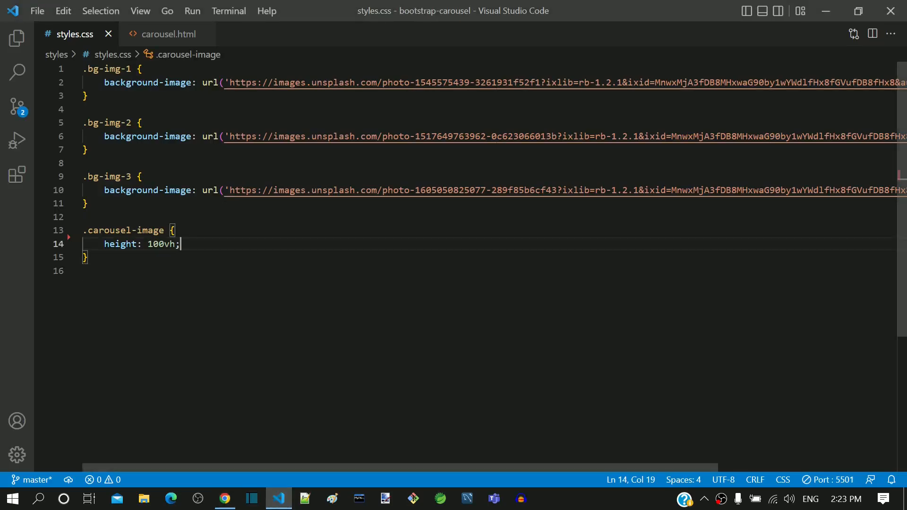
{"action": "type", "text": "b"}
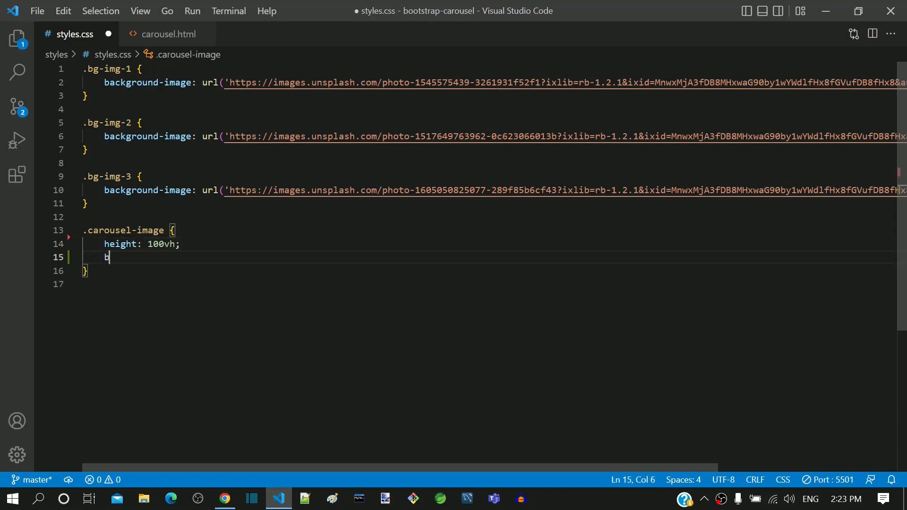
{"action": "type", "text": "ackground-repeat: no-repeat;"}
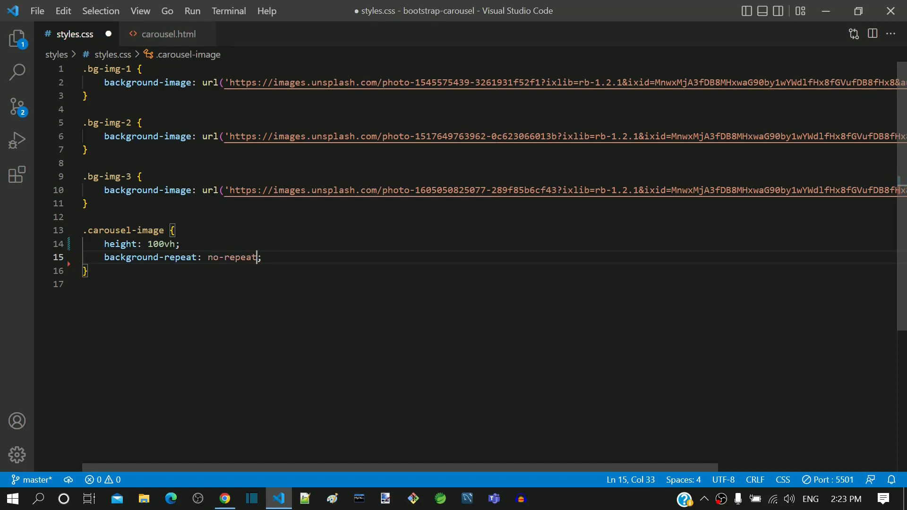
{"action": "key", "text": "ctrl+s"}
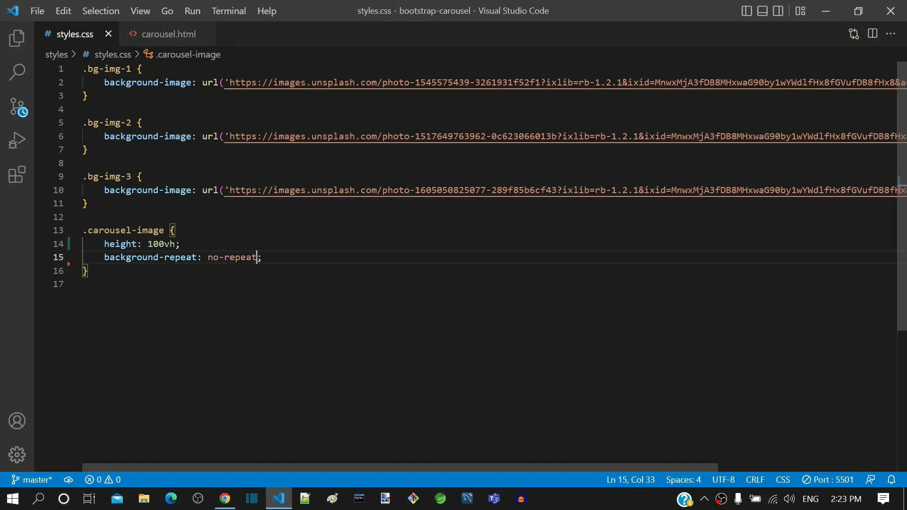
Step: View the non-tiling slides in iPhone SE emulation, then at full desktop width
{"action": "left_click", "coordinate": [225, 499]}
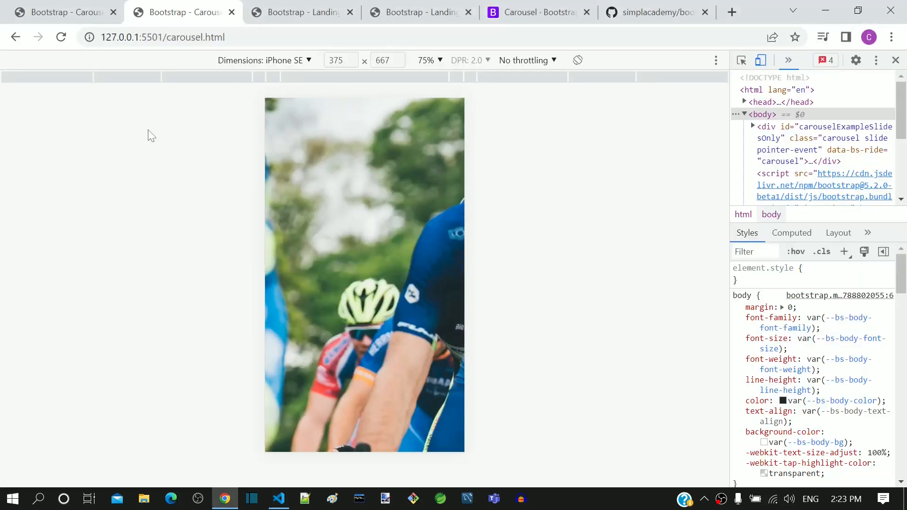
{"action": "left_click", "coordinate": [894, 60]}
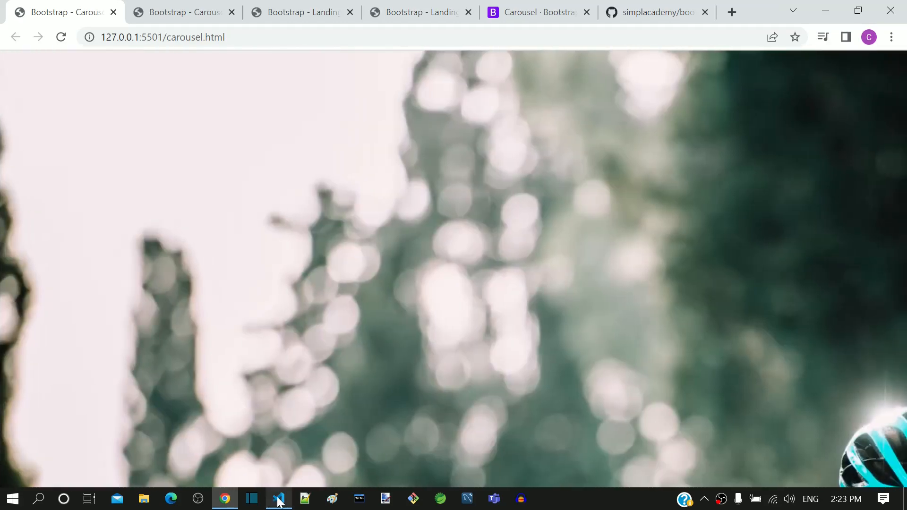
Step: Add background-size: cover to the .carousel-image rule in styles.css and save
{"action": "left_click", "coordinate": [278, 499]}
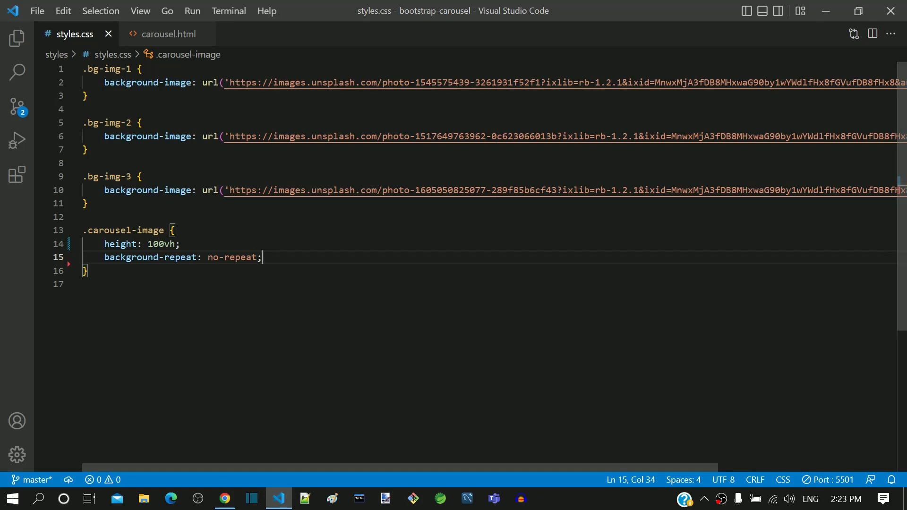
{"action": "key", "text": "Enter"}
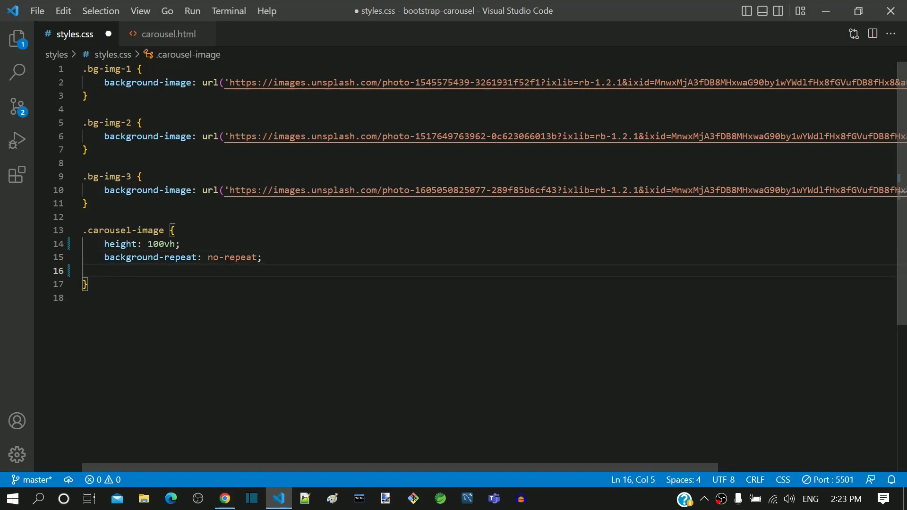
{"action": "type", "text": "background-size: cover;"}
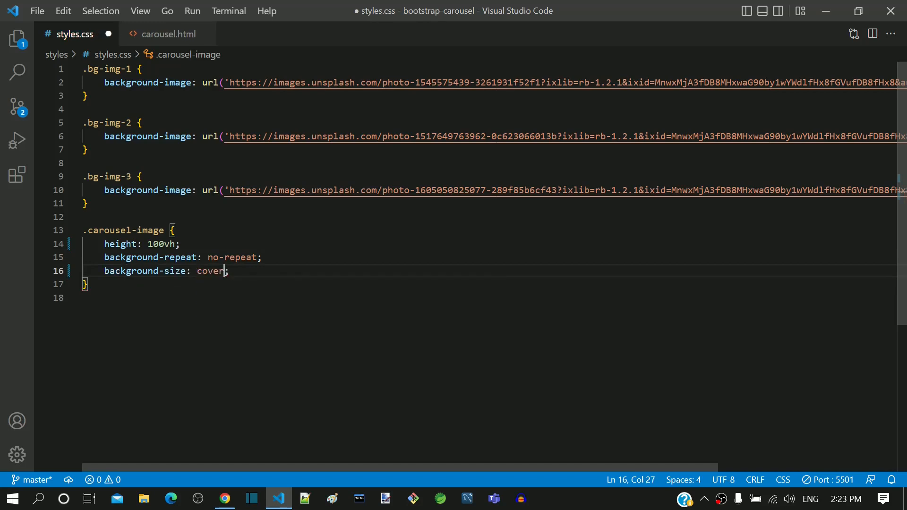
{"action": "key", "text": "ctrl+s"}
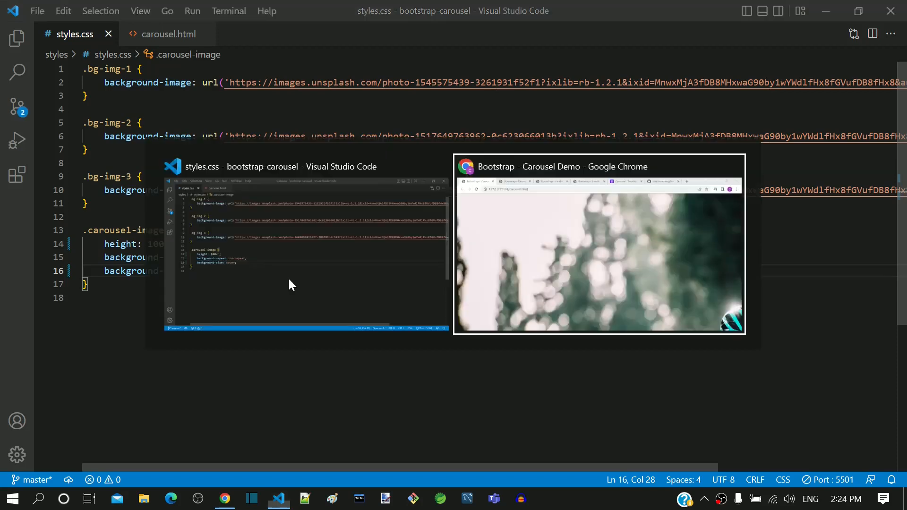
Step: Watch the cover-scaled cyclist slides at desktop width, then in iPhone SE emulation
{"action": "left_click", "coordinate": [598, 243]}
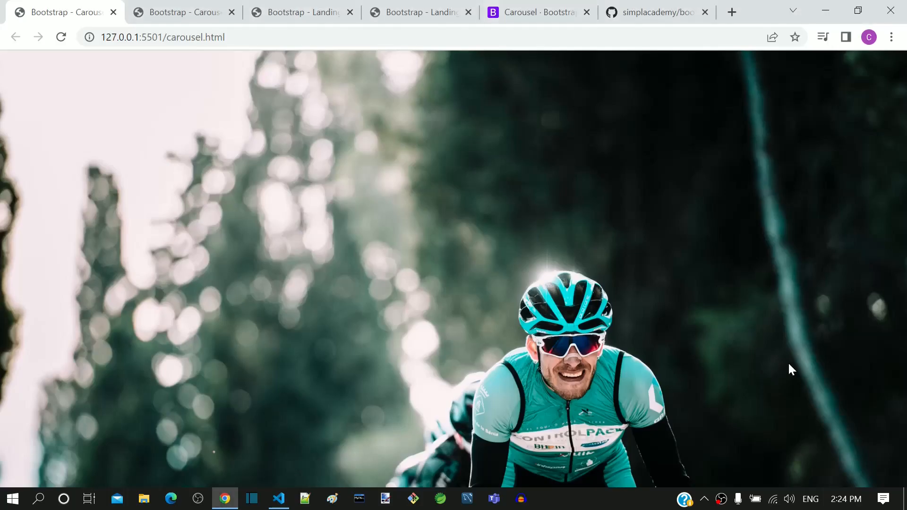
{"action": "mouse_move", "coordinate": [181, 12]}
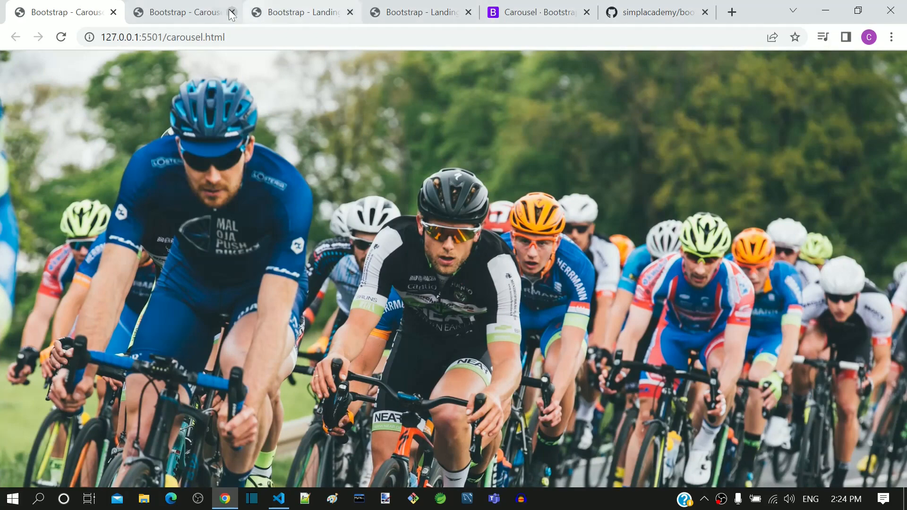
{"action": "key", "text": "F12"}
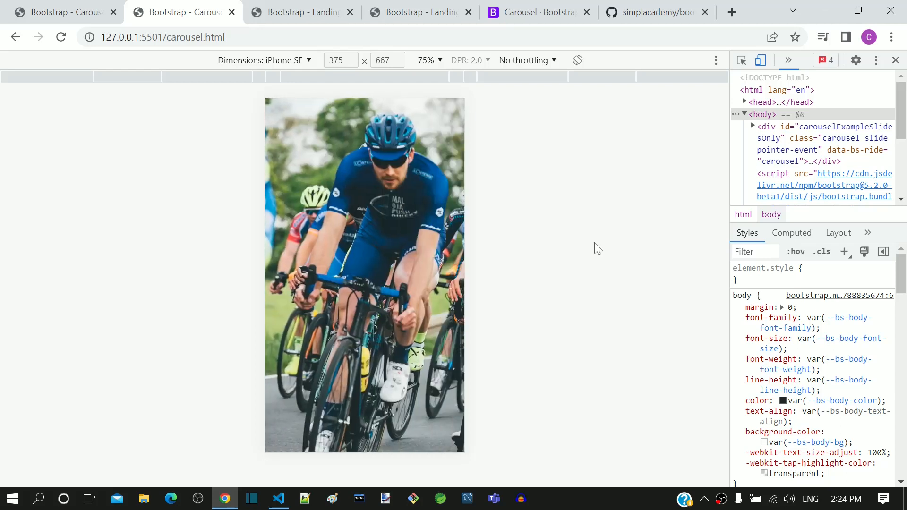
{"action": "mouse_move", "coordinate": [266, 498]}
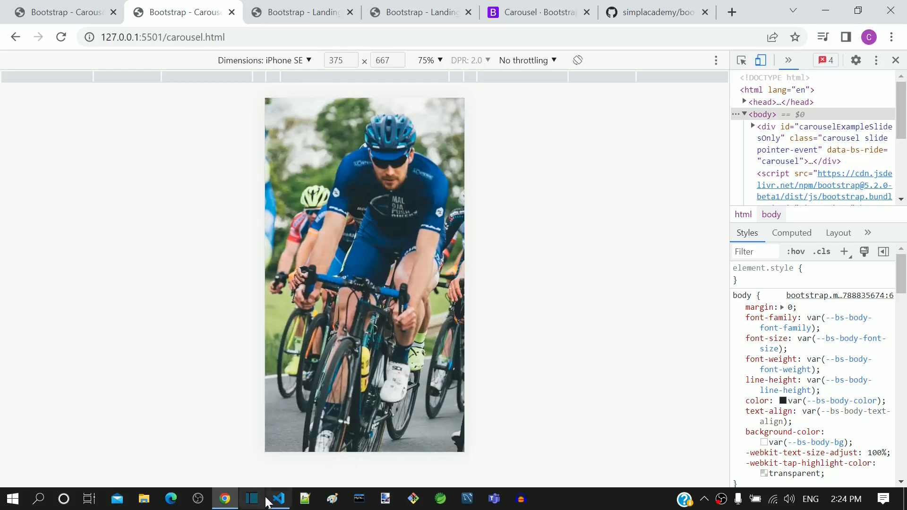
Step: Add background-position: center to .carousel-image, save, and check the iPhone SE preview
{"action": "left_click", "coordinate": [278, 499]}
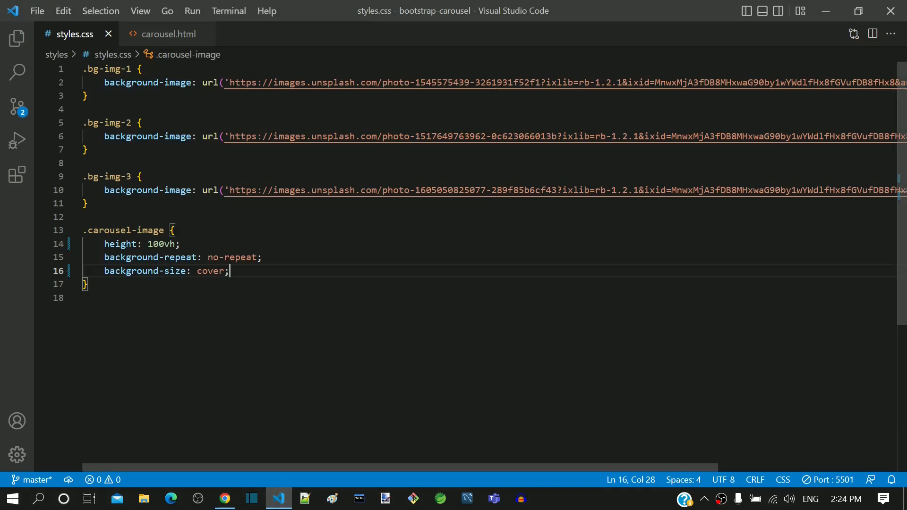
{"action": "type", "text": "background-position: ;"}
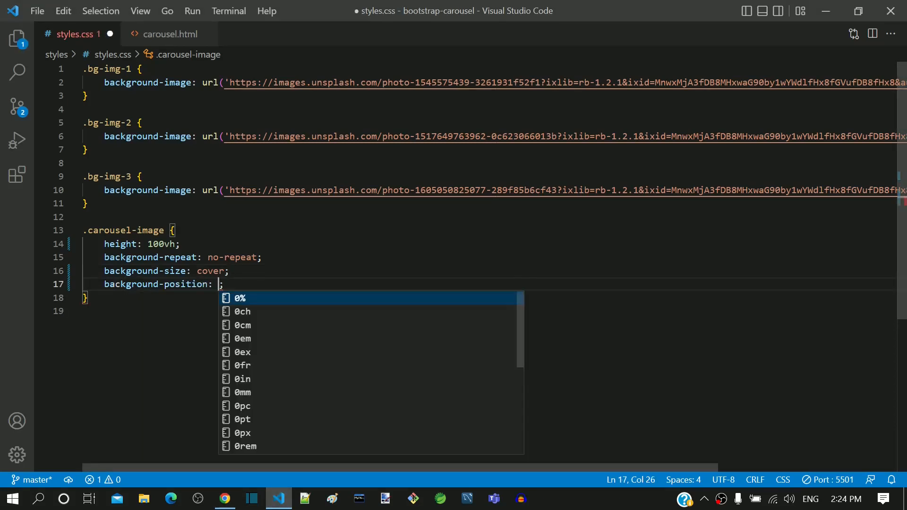
{"action": "type", "text": "center"}
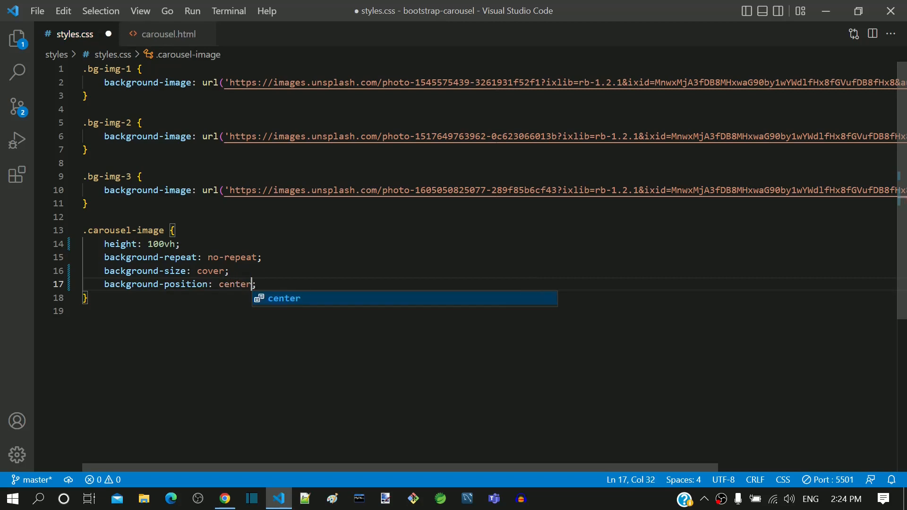
{"action": "key", "text": "ctrl+s"}
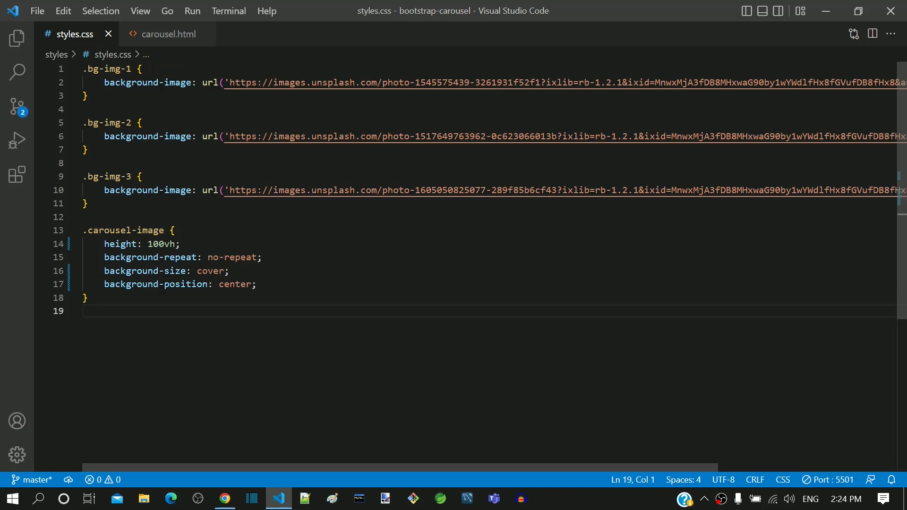
{"action": "left_click", "coordinate": [224, 498]}
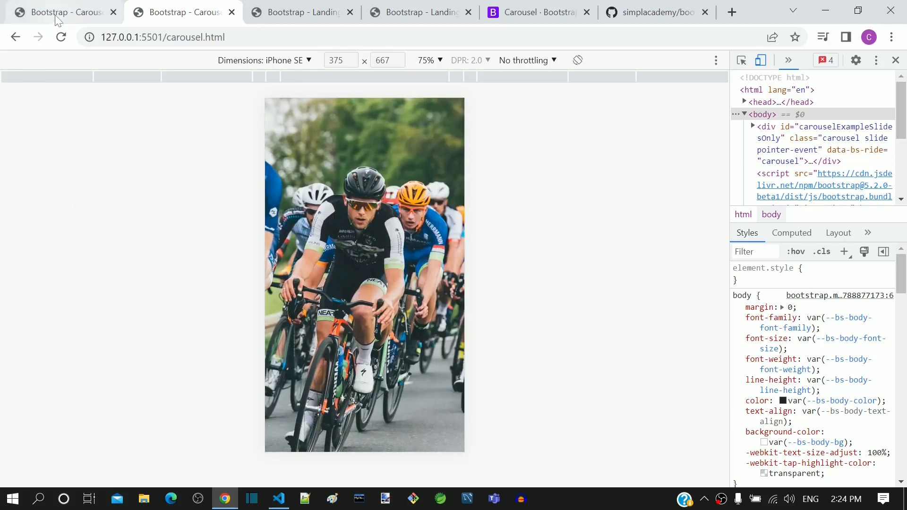
Step: View the centered cyclist slides cycling at full desktop width in the first tab
{"action": "left_click", "coordinate": [896, 60]}
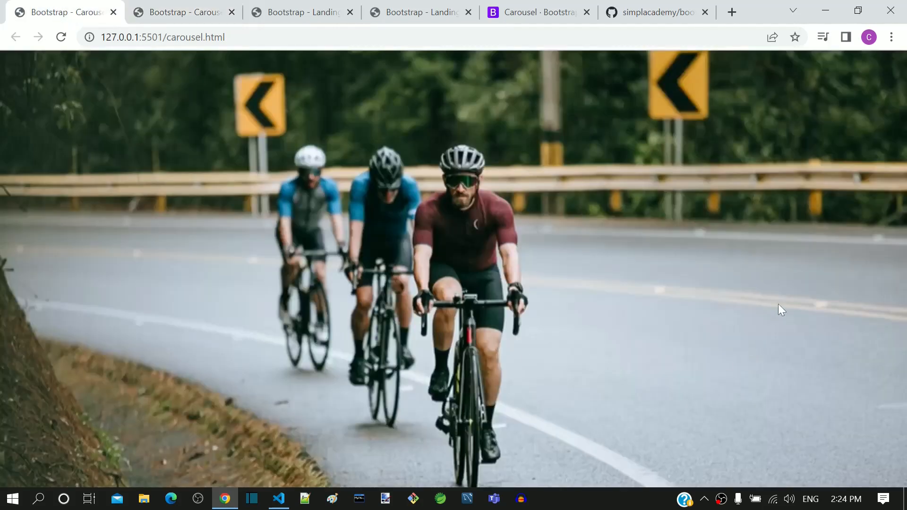
{"action": "mouse_move", "coordinate": [760, 18]}
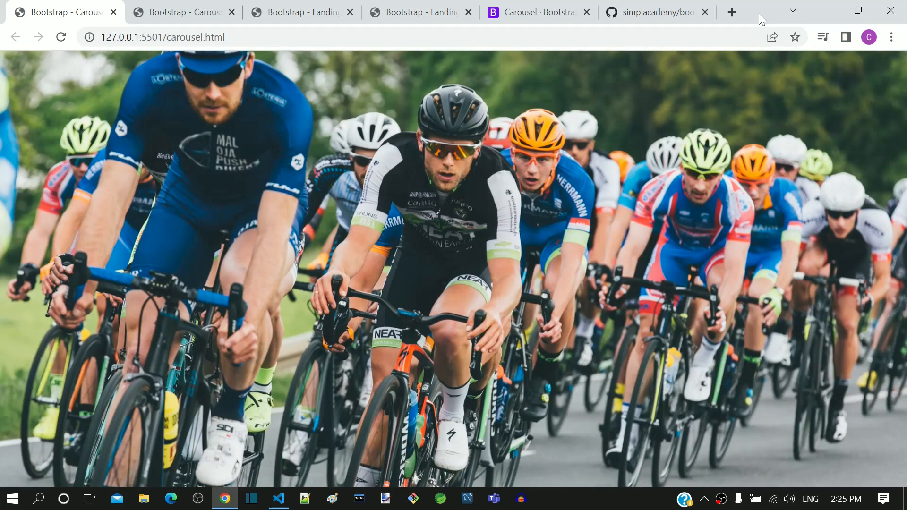
{"action": "mouse_move", "coordinate": [546, 171]}
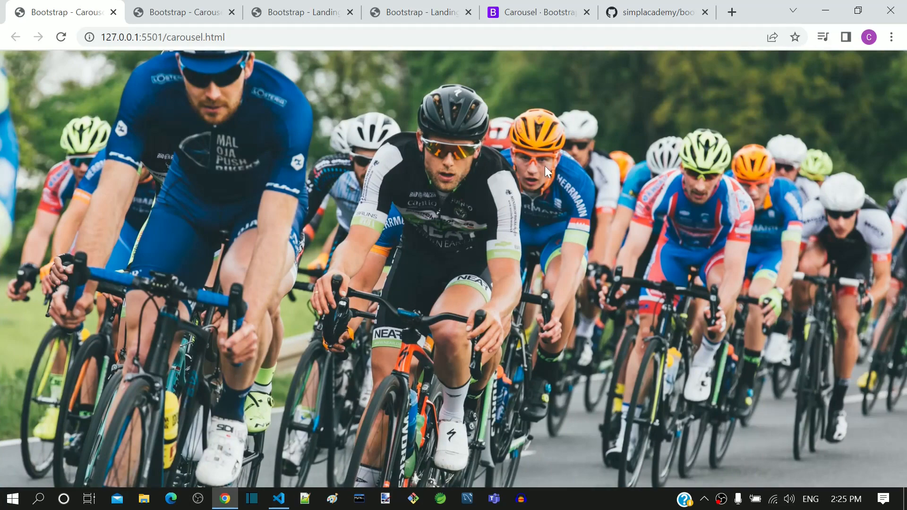
Step: Highlight the bg-img and bg-img-3 classes on the slides in carousel.html
{"action": "left_click", "coordinate": [278, 498]}
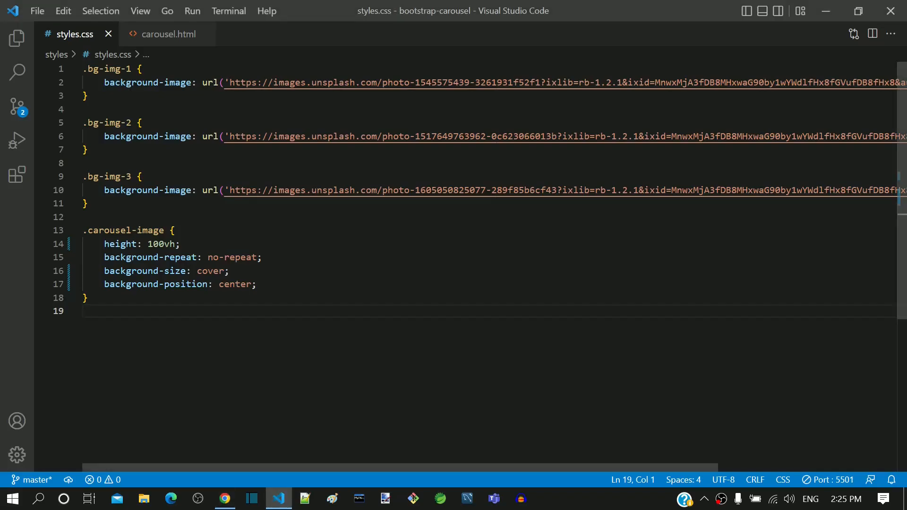
{"action": "left_click", "coordinate": [168, 34]}
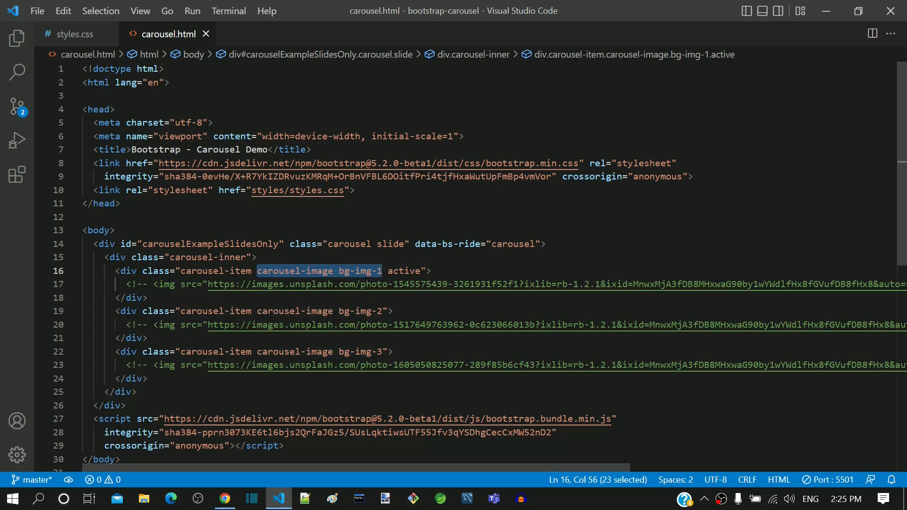
{"action": "left_click", "coordinate": [257, 271]}
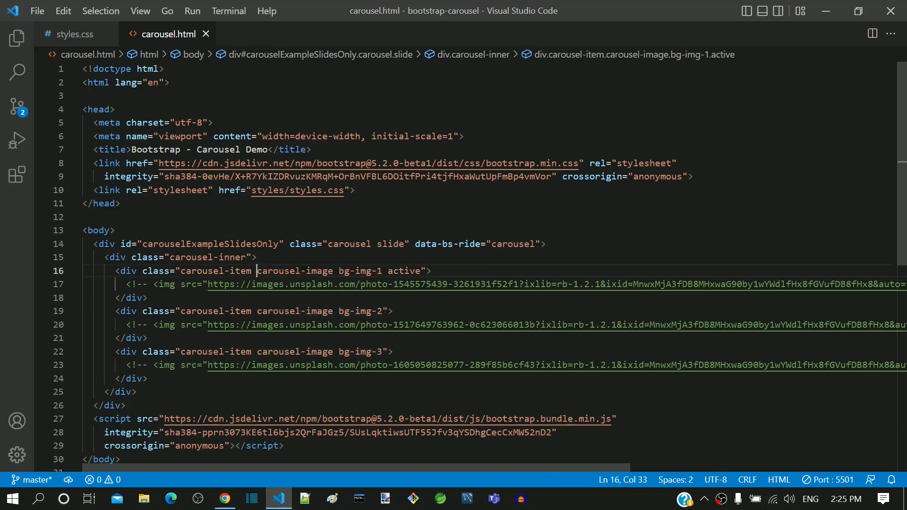
{"action": "double_click", "coordinate": [294, 270]}
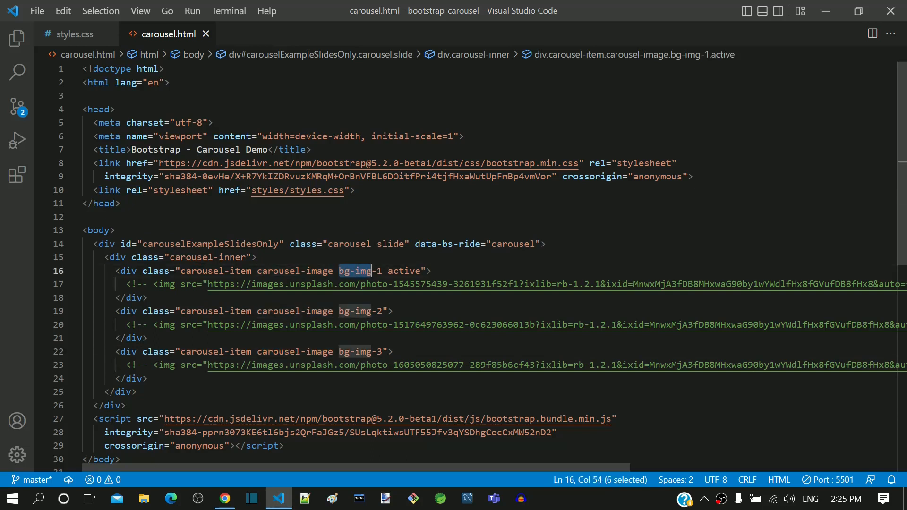
{"action": "left_click", "coordinate": [338, 311]}
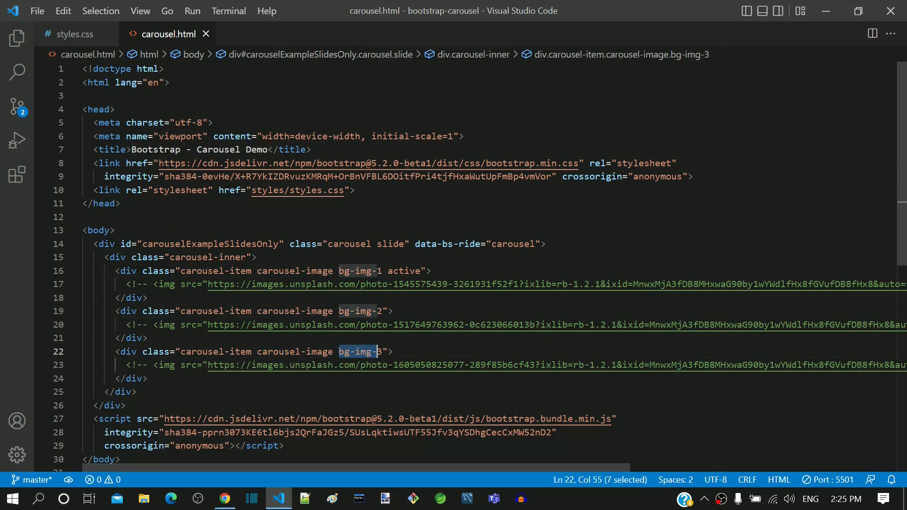
Step: Review the background-position rule in styles.css, then show the bootstrap-carousel GitHub repository
{"action": "left_click", "coordinate": [72, 33]}
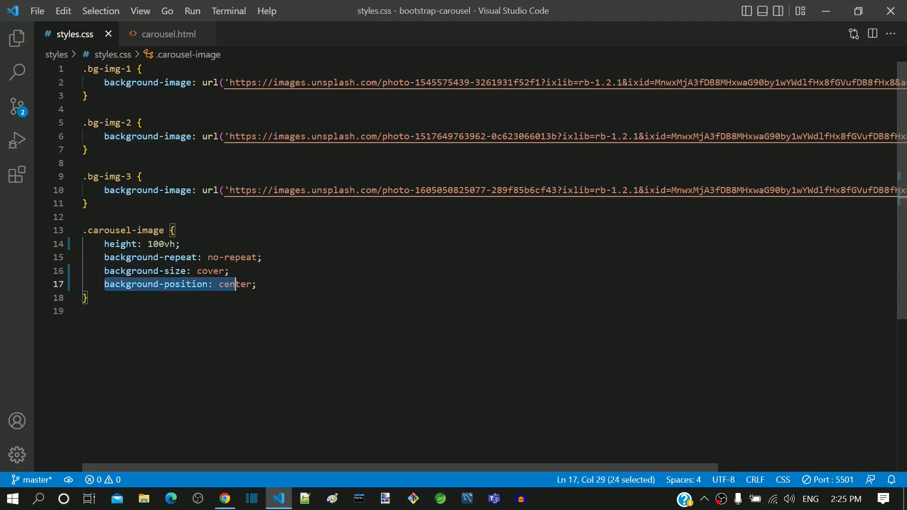
{"action": "key", "text": "shift+End"}
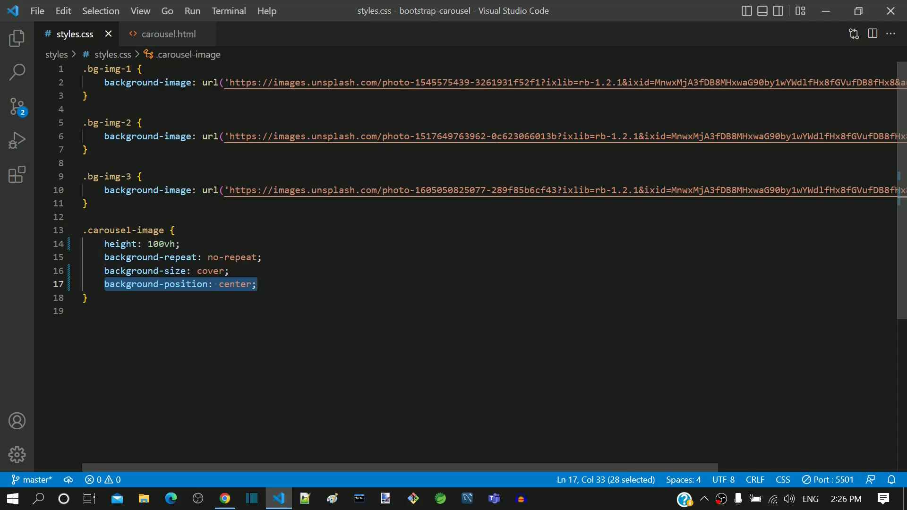
{"action": "left_click", "coordinate": [116, 310]}
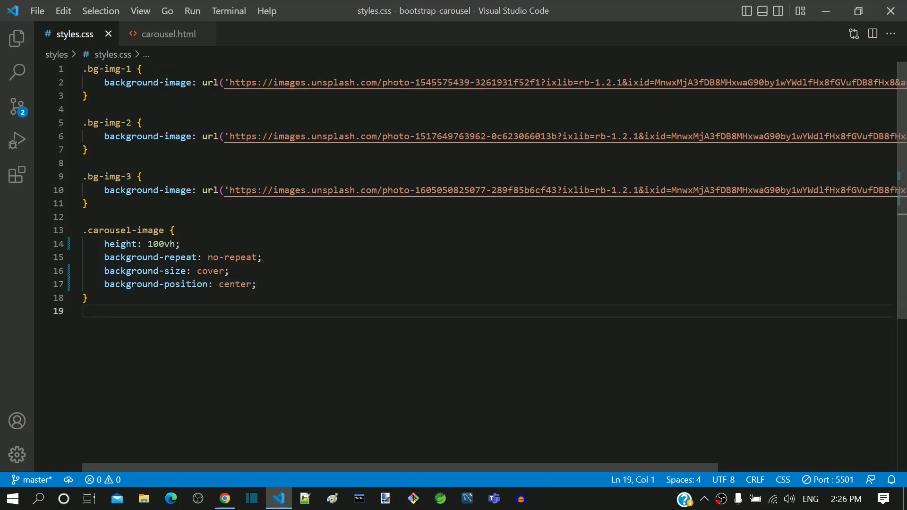
{"action": "left_click", "coordinate": [84, 310]}
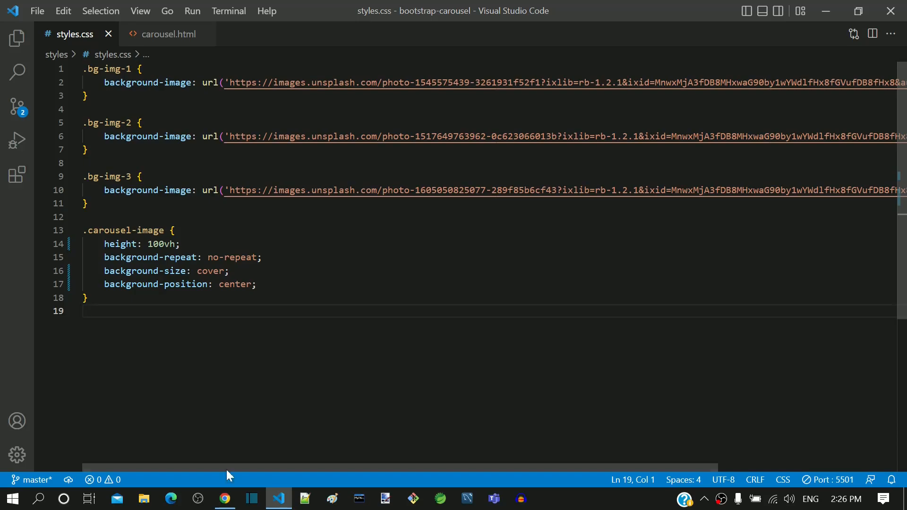
{"action": "left_click", "coordinate": [225, 499]}
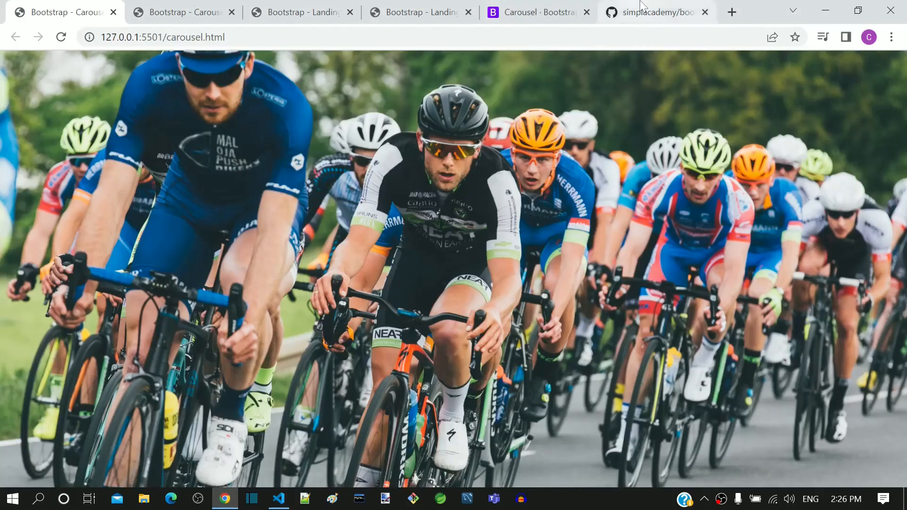
{"action": "left_click", "coordinate": [657, 11]}
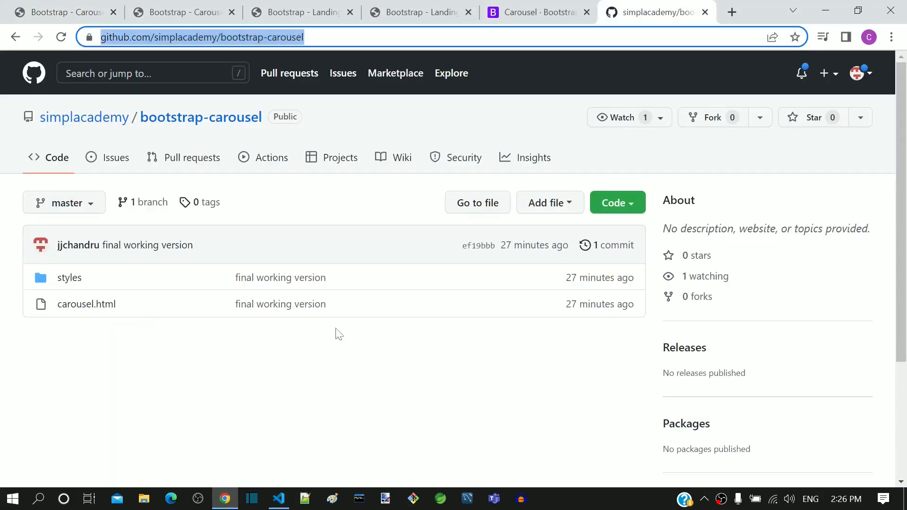